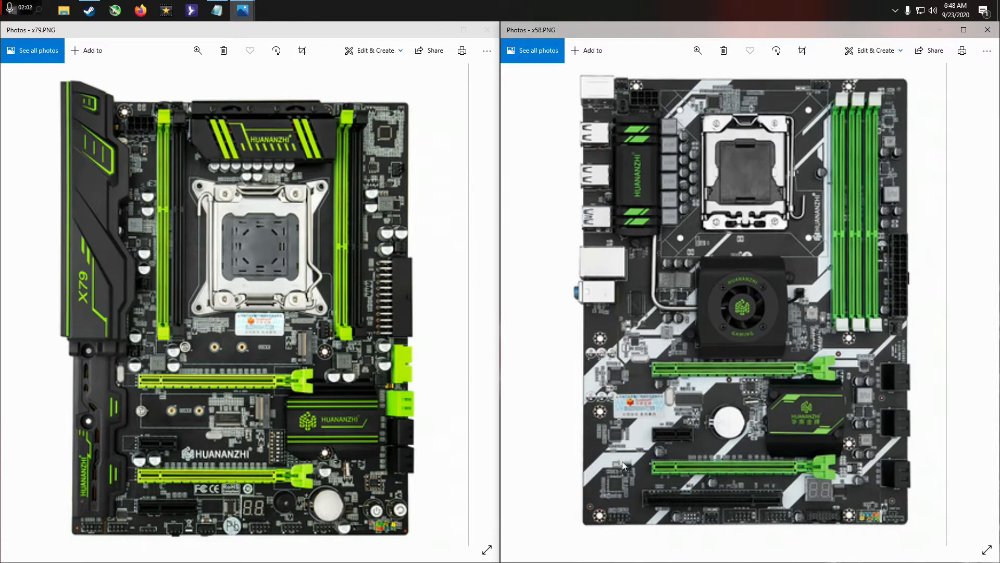
pyautogui.moveTo(299, 448)
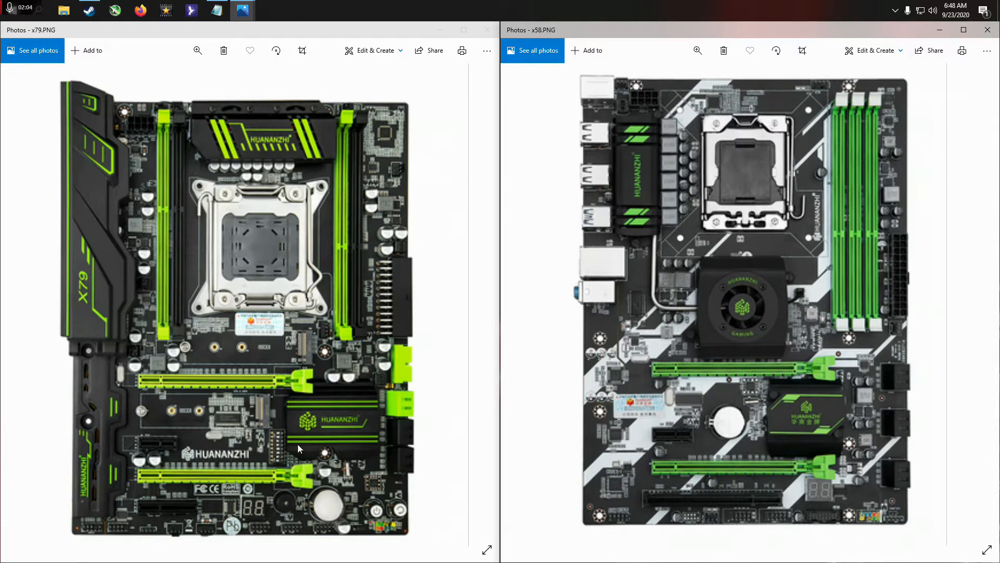
pyautogui.moveTo(249, 423)
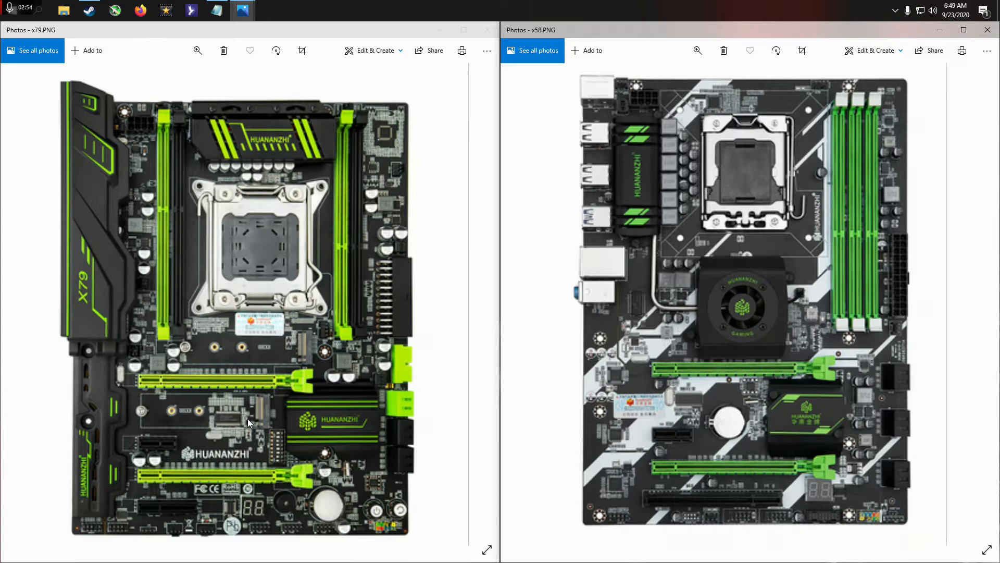
pyautogui.moveTo(247, 449)
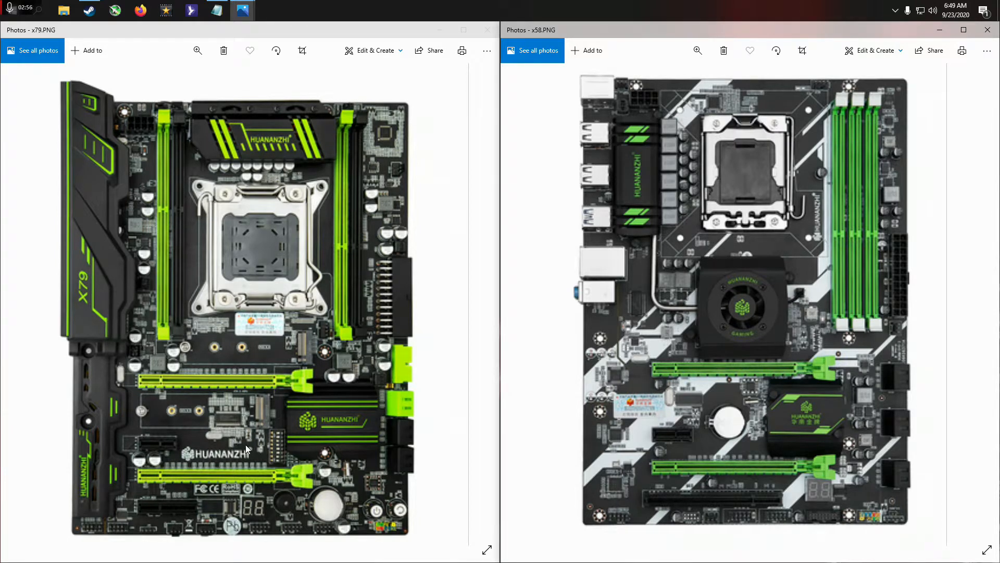
pyautogui.moveTo(118, 223)
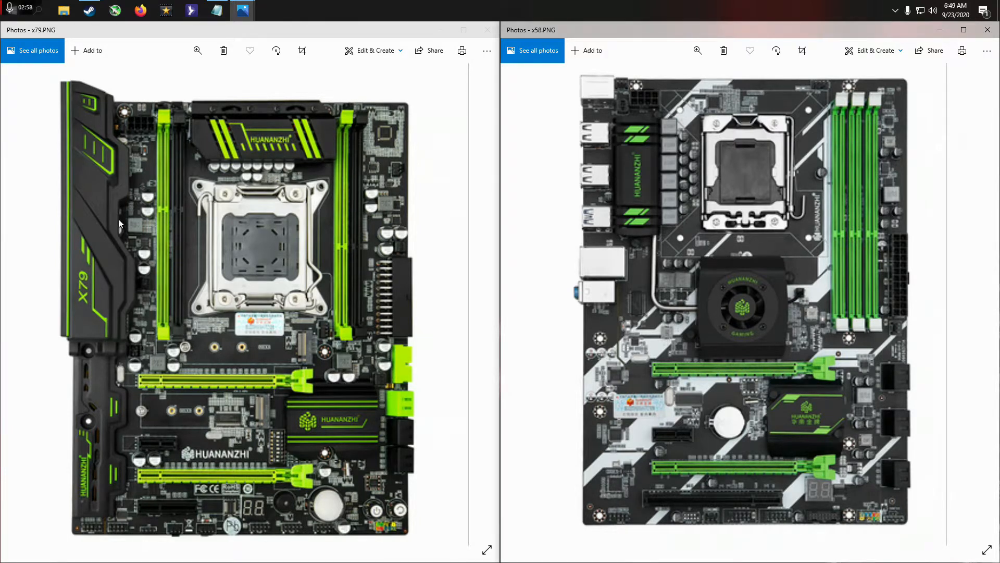
pyautogui.moveTo(69, 238)
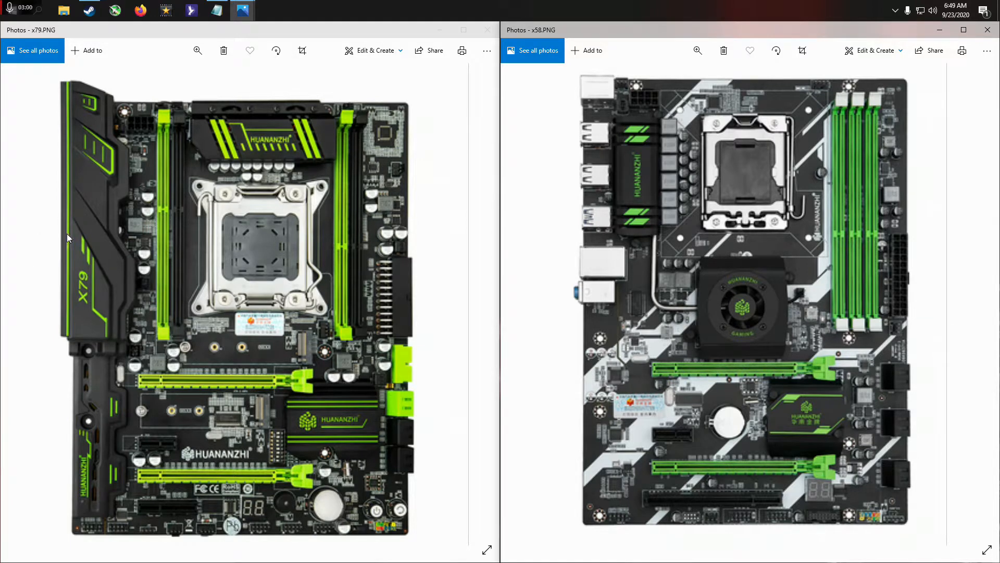
pyautogui.moveTo(458, 256)
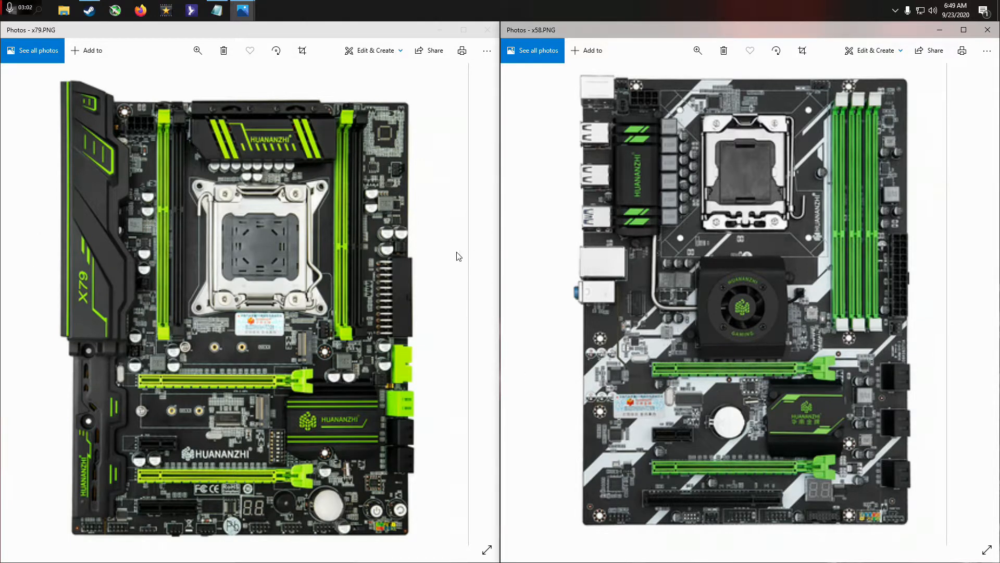
pyautogui.moveTo(408, 321)
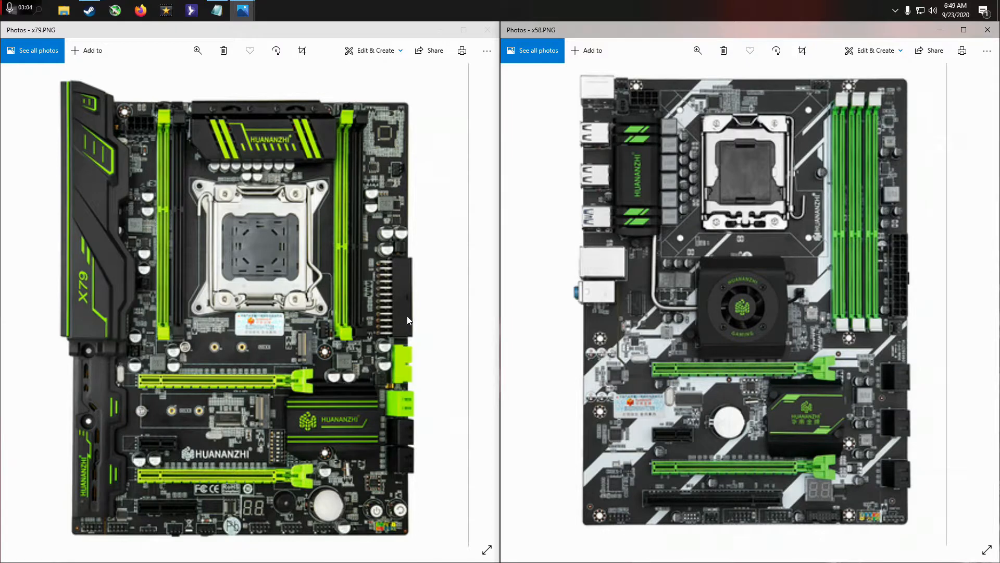
pyautogui.moveTo(395, 337)
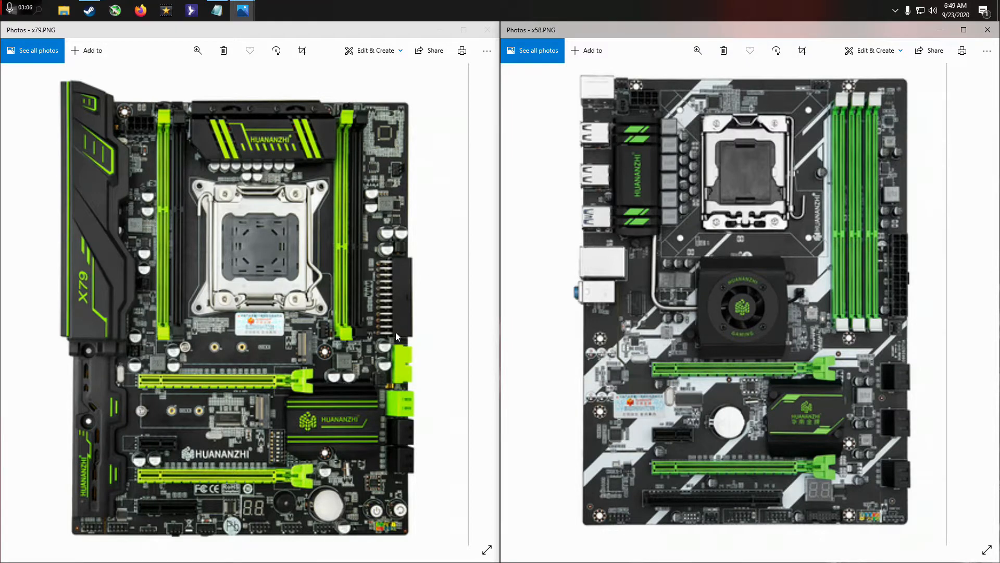
pyautogui.moveTo(449, 325)
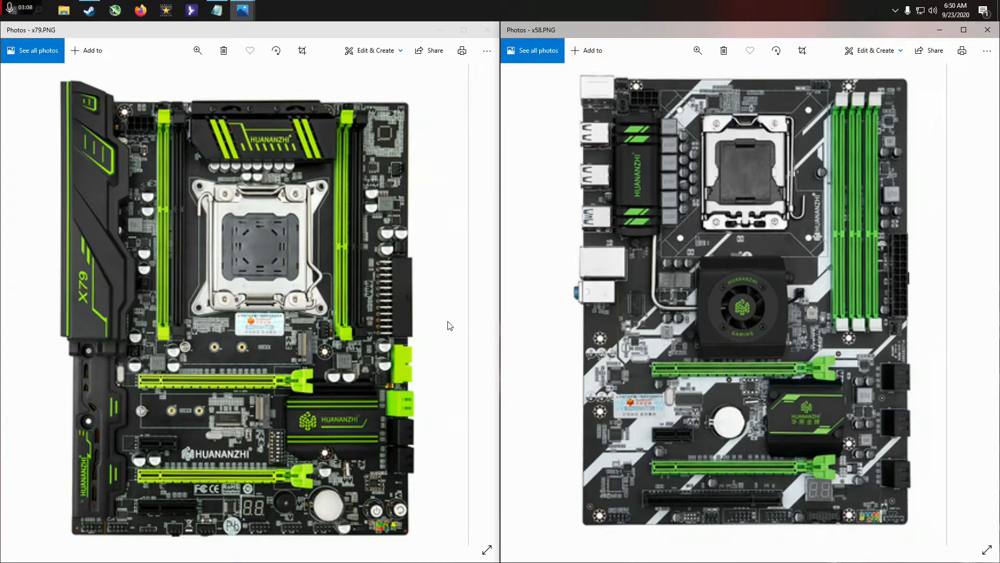
pyautogui.moveTo(425, 325)
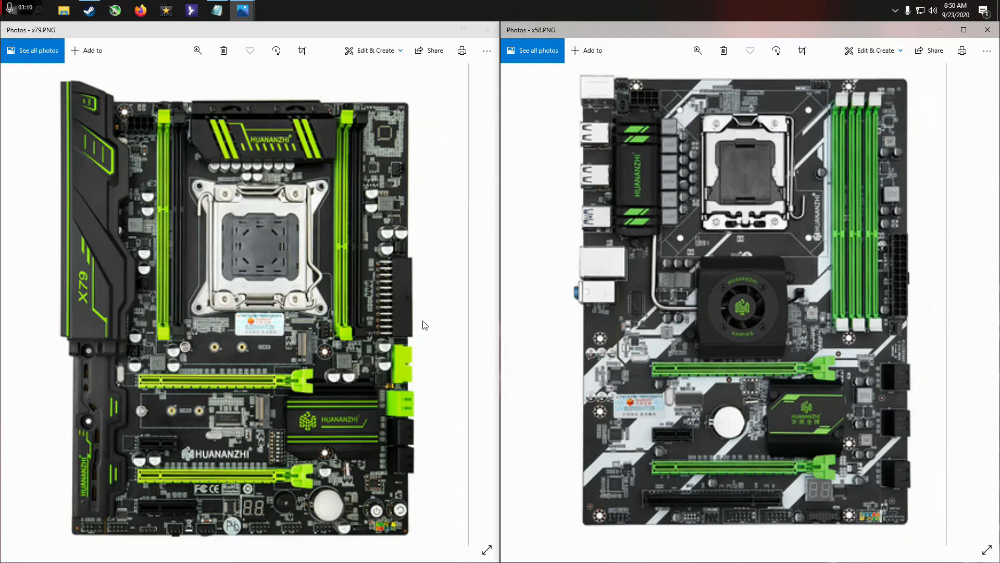
pyautogui.moveTo(419, 295)
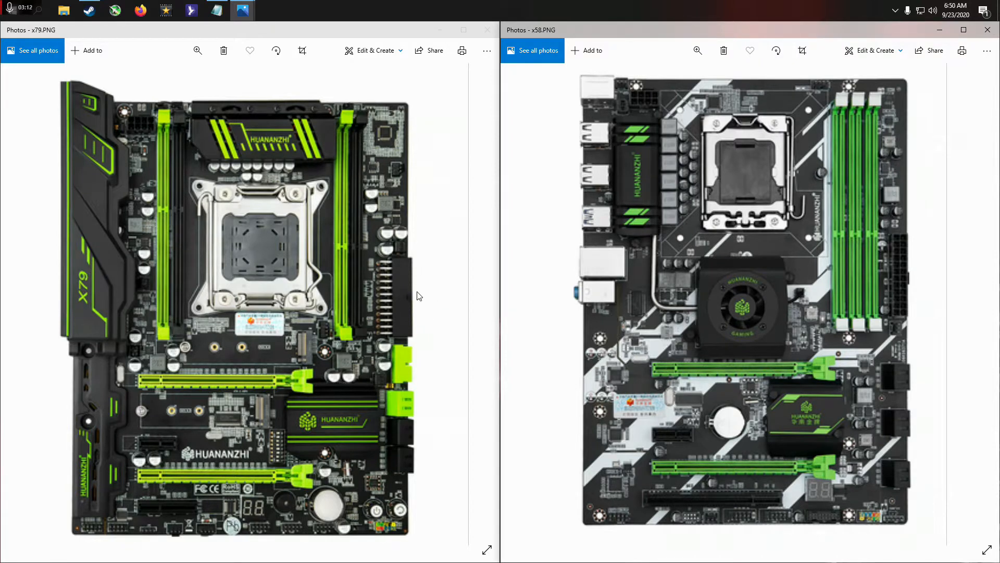
pyautogui.moveTo(736, 289)
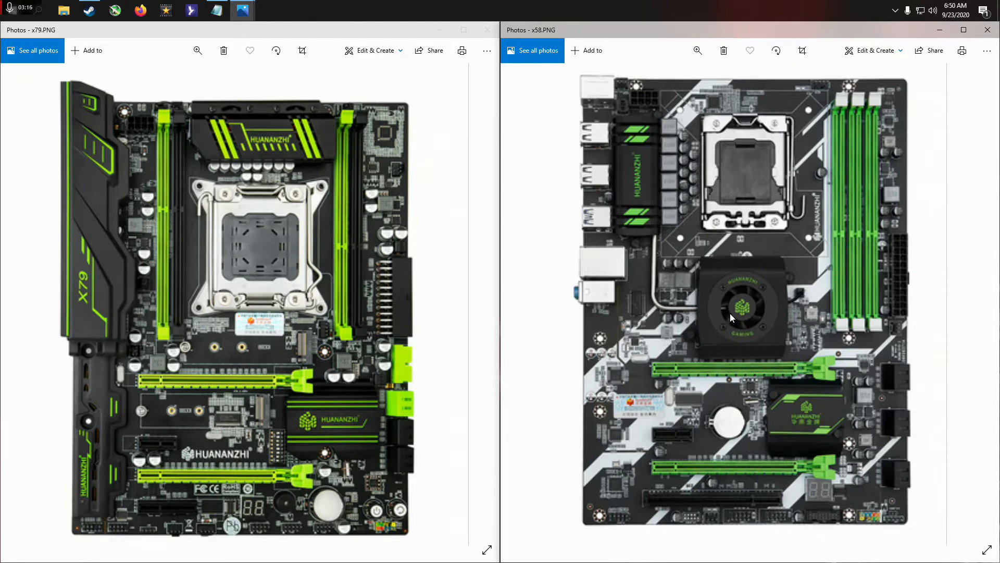
pyautogui.moveTo(686, 292)
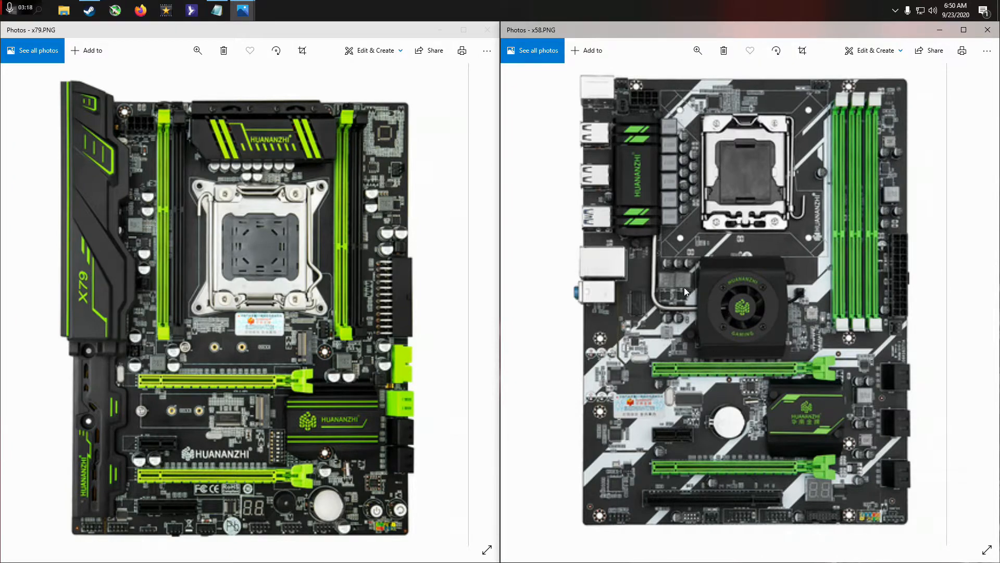
pyautogui.moveTo(627, 324)
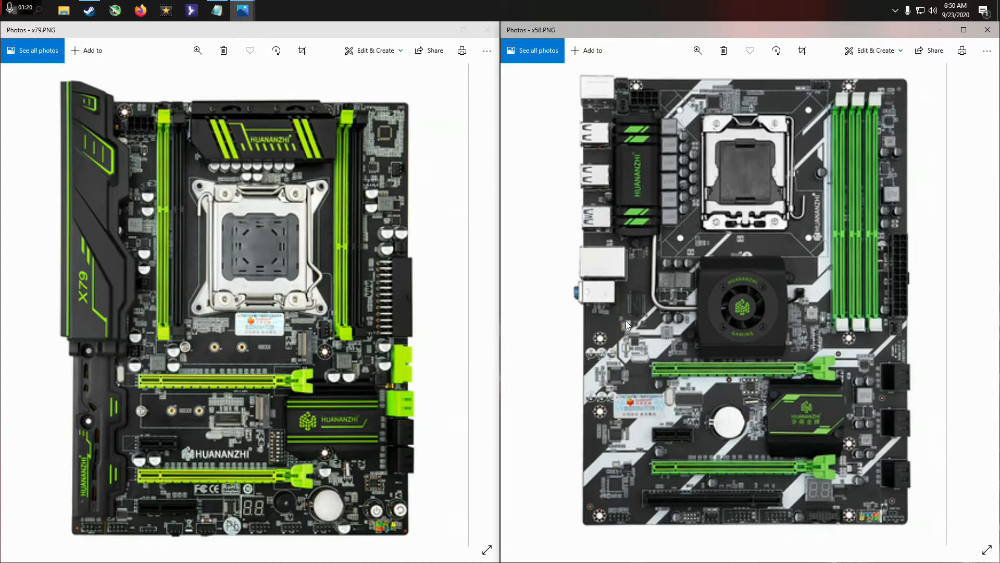
pyautogui.moveTo(616, 330)
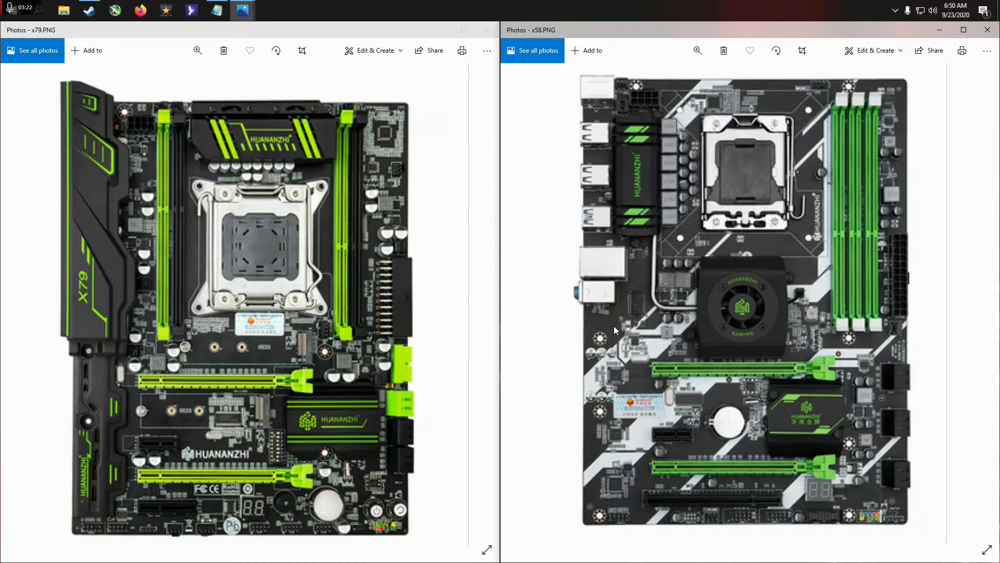
pyautogui.moveTo(595, 282)
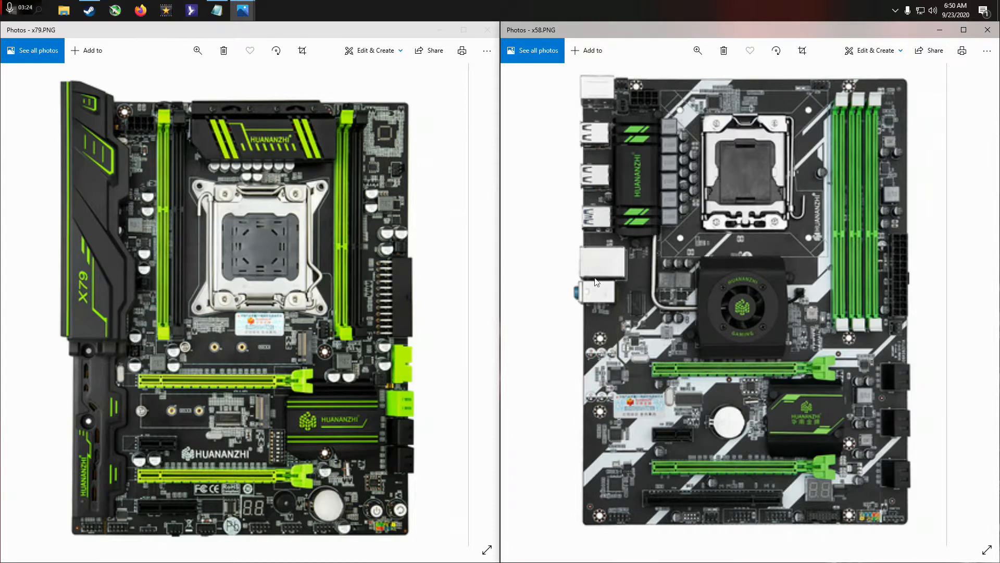
pyautogui.moveTo(588, 324)
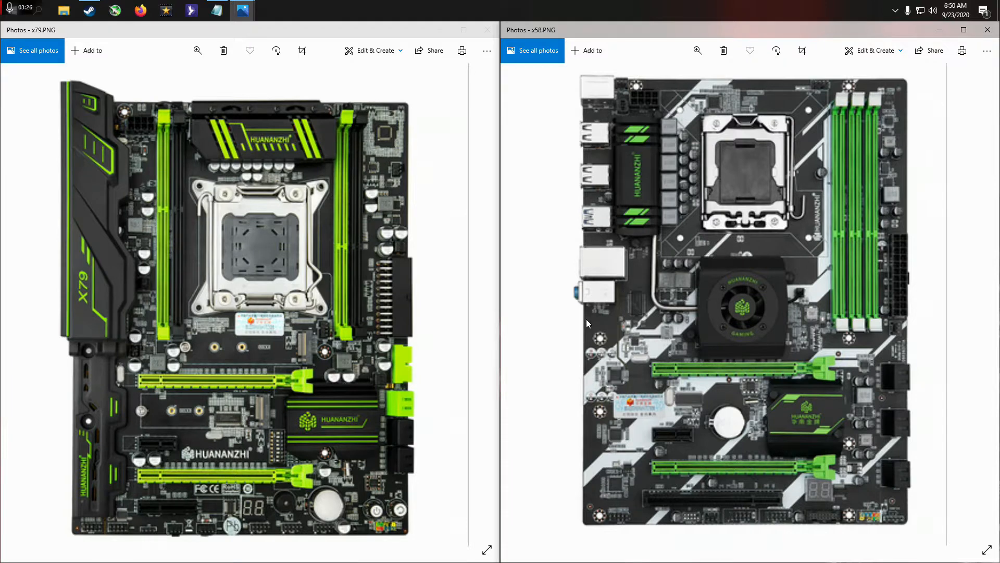
pyautogui.moveTo(607, 355)
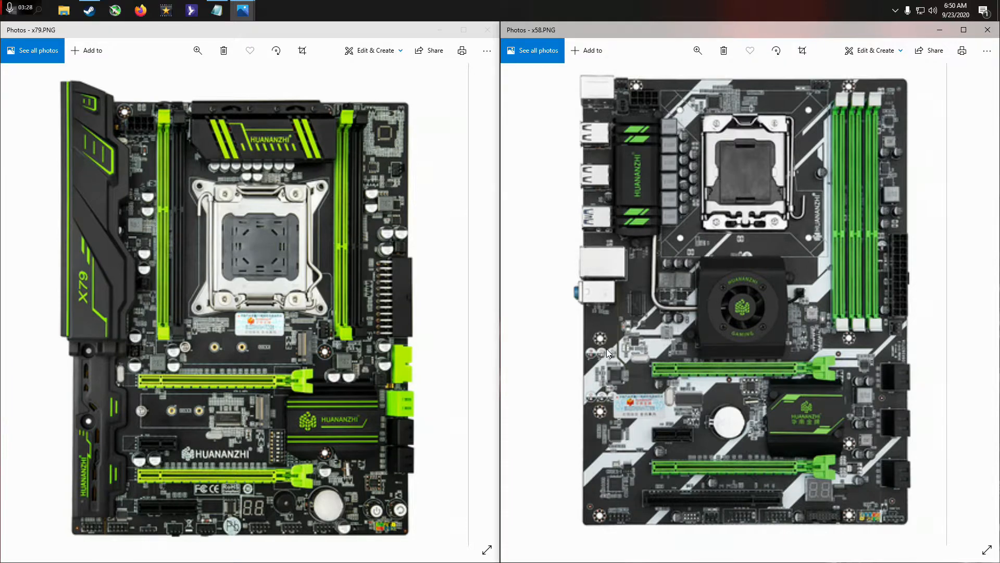
pyautogui.moveTo(603, 347)
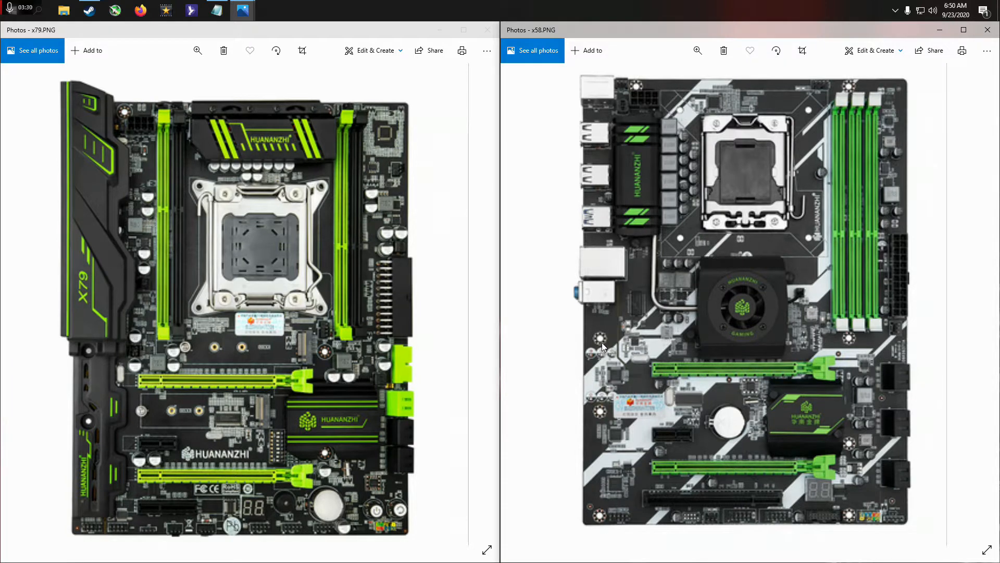
pyautogui.moveTo(610, 340)
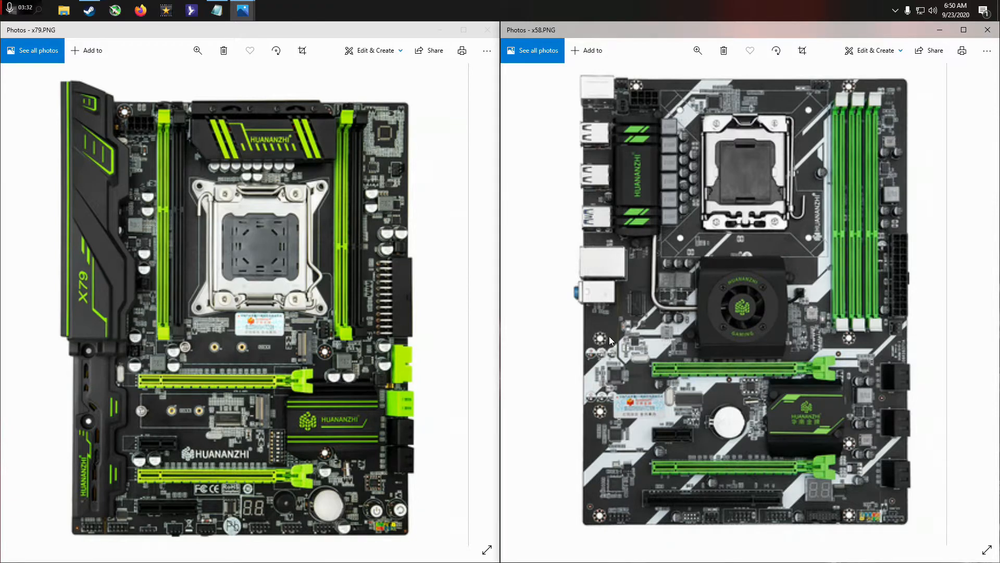
pyautogui.moveTo(587, 328)
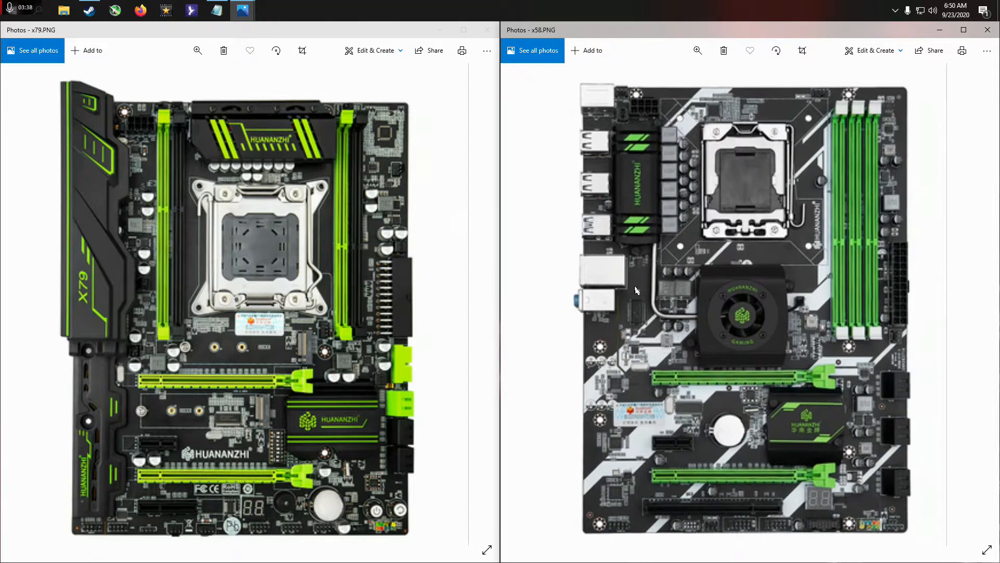
pyautogui.moveTo(571, 312)
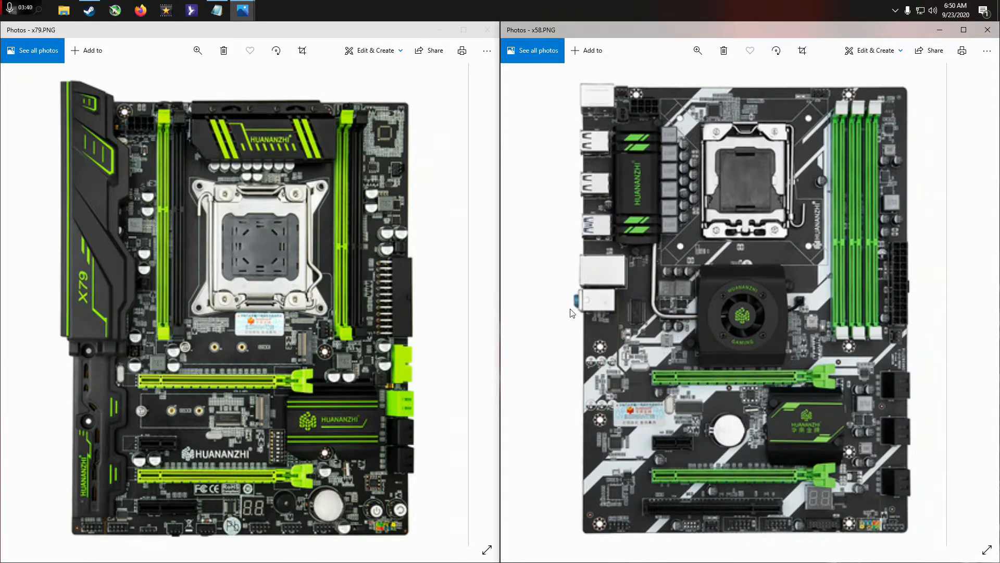
pyautogui.moveTo(633, 349)
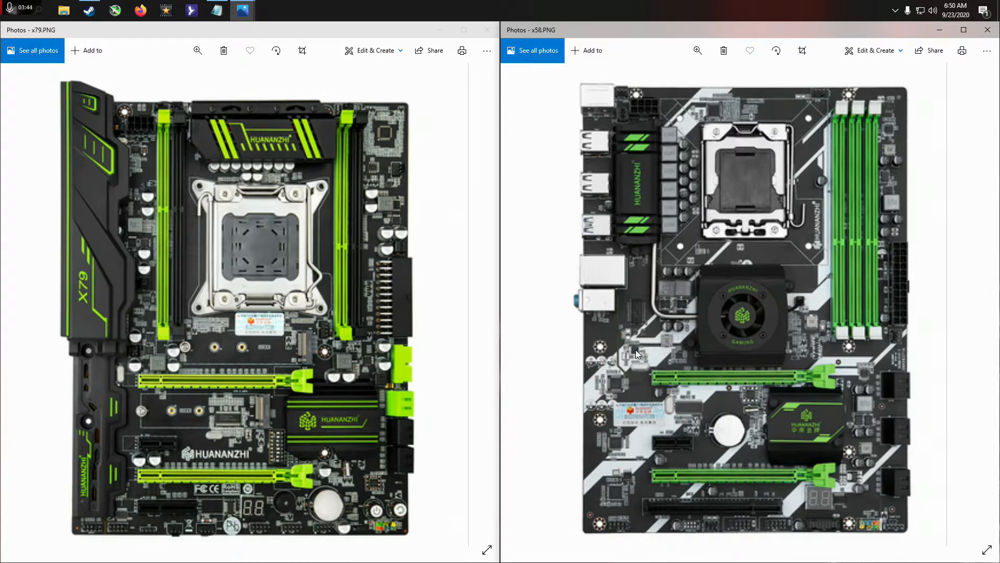
pyautogui.moveTo(89, 275)
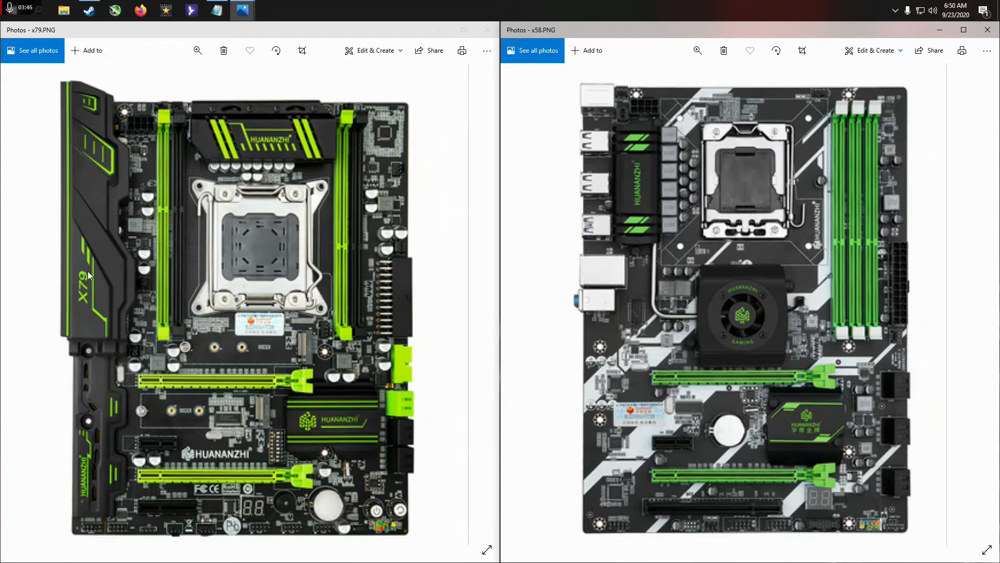
pyautogui.moveTo(140, 344)
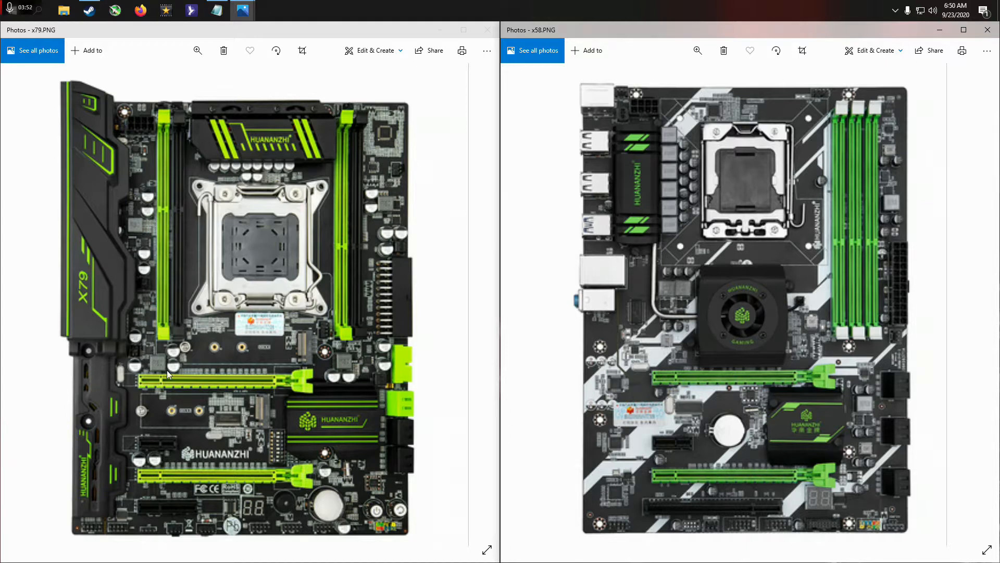
pyautogui.moveTo(162, 363)
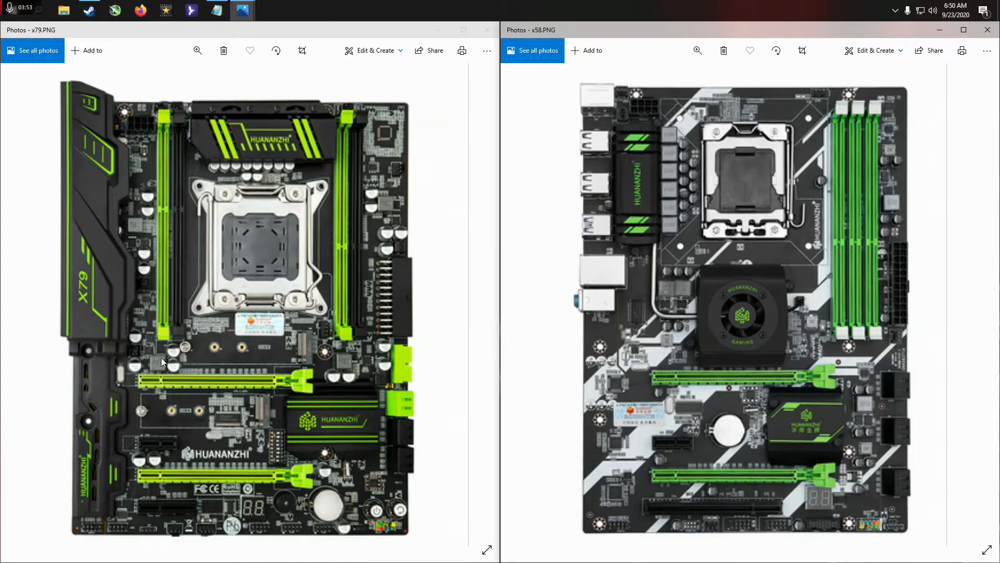
pyautogui.moveTo(117, 318)
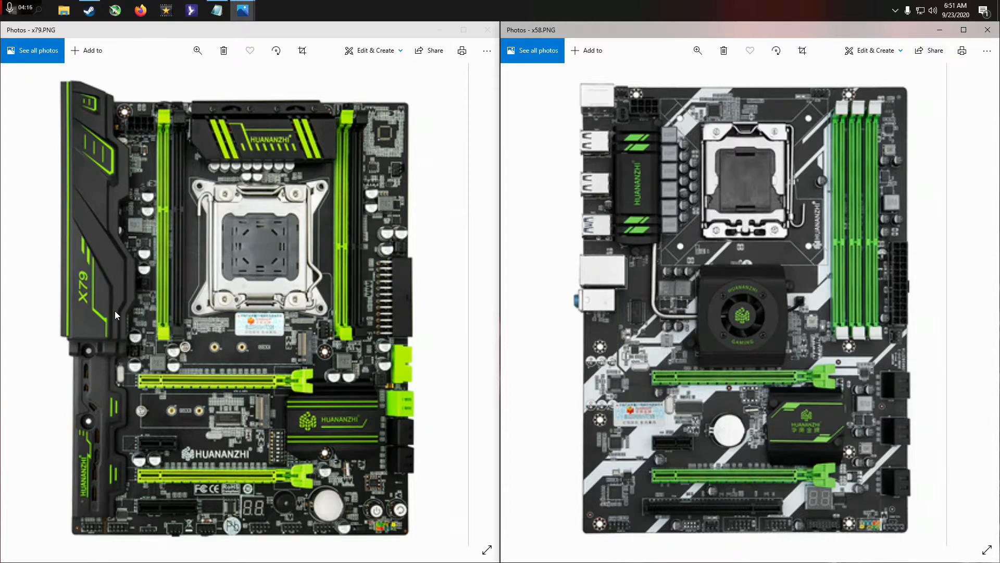
pyautogui.moveTo(791, 416)
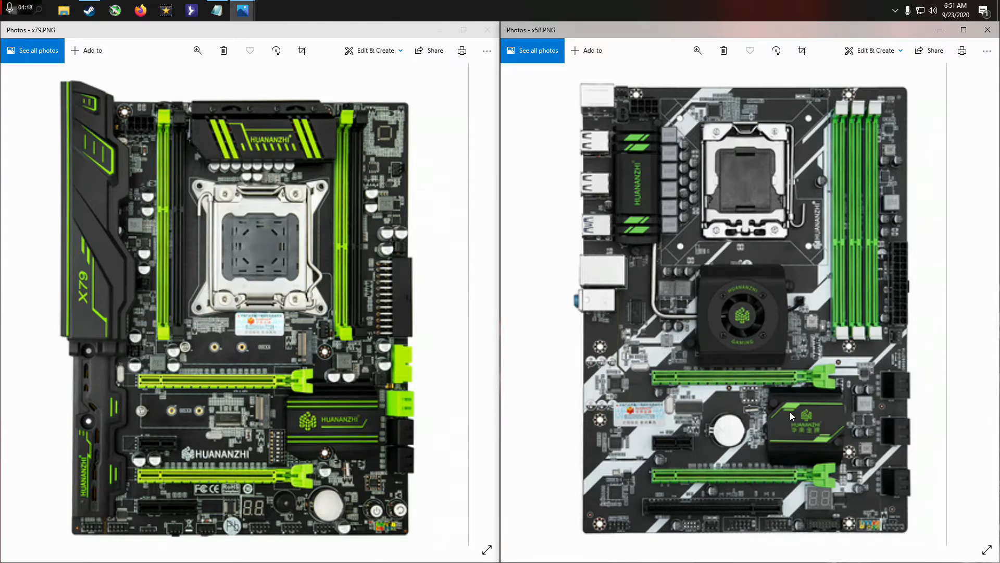
pyautogui.moveTo(861, 466)
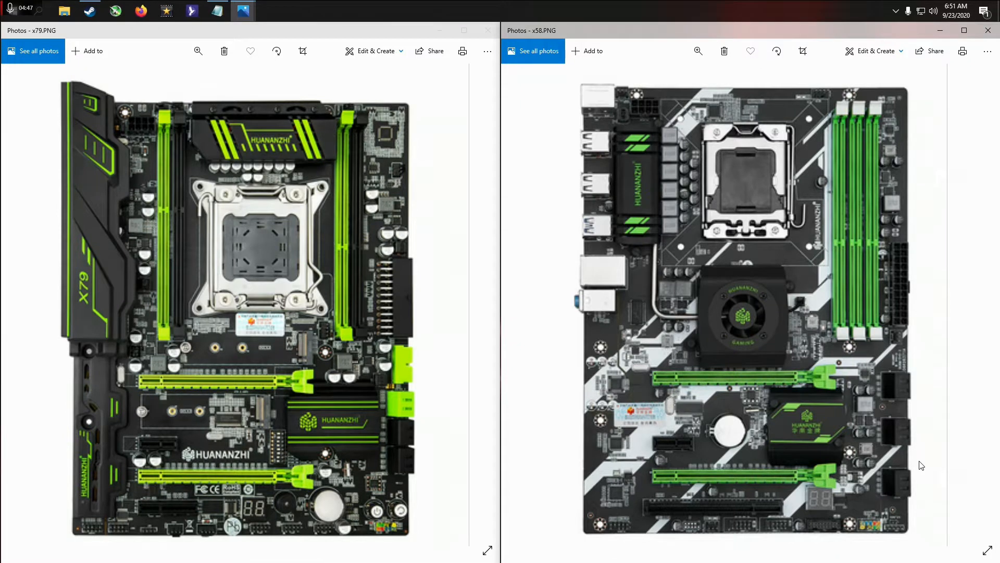
pyautogui.moveTo(925, 277)
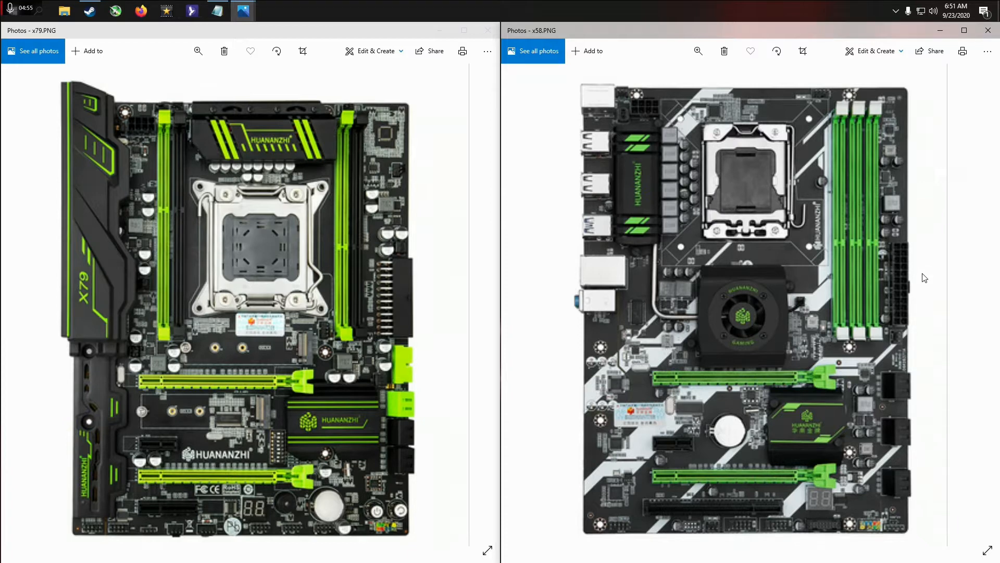
pyautogui.moveTo(895, 356)
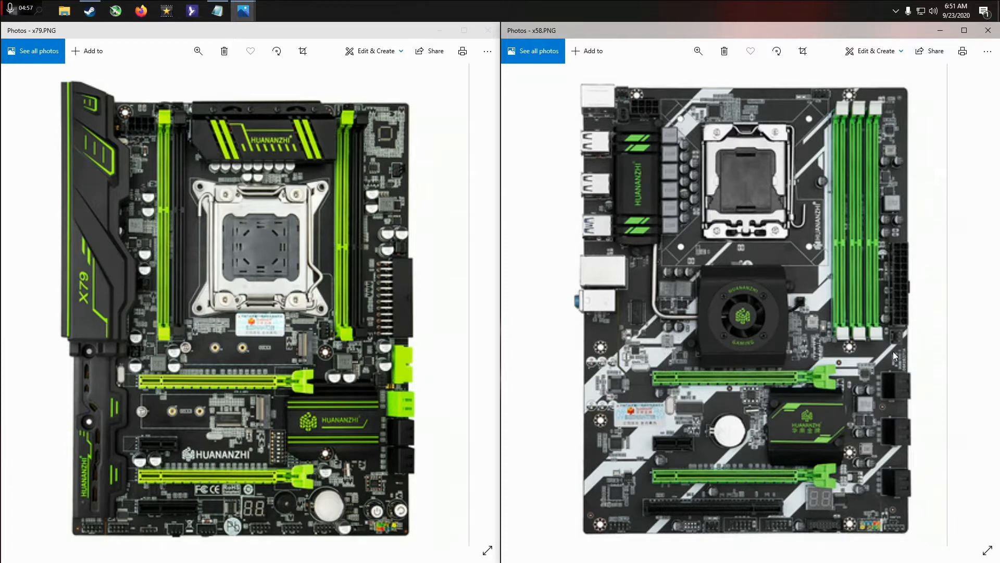
pyautogui.moveTo(887, 351)
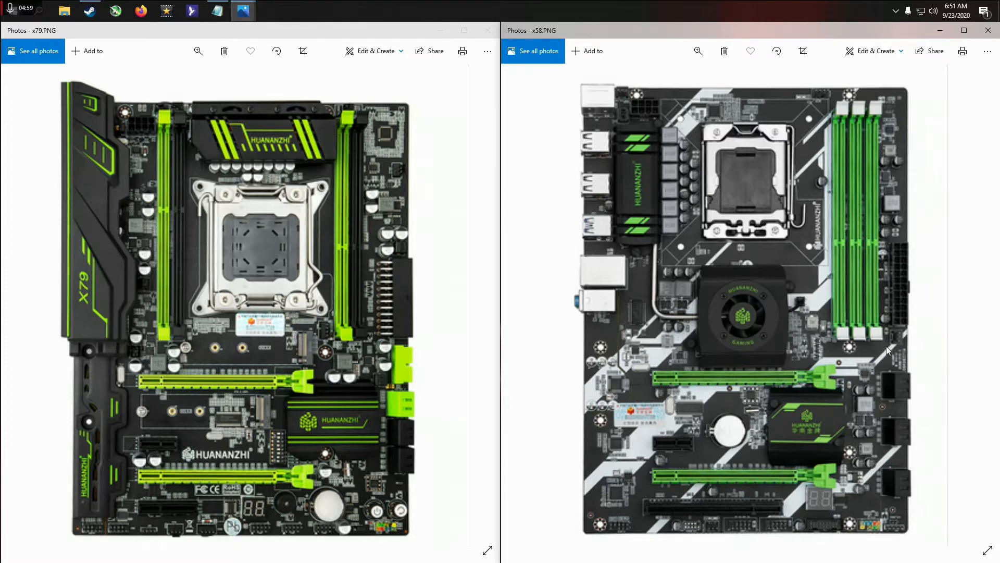
pyautogui.moveTo(805, 215)
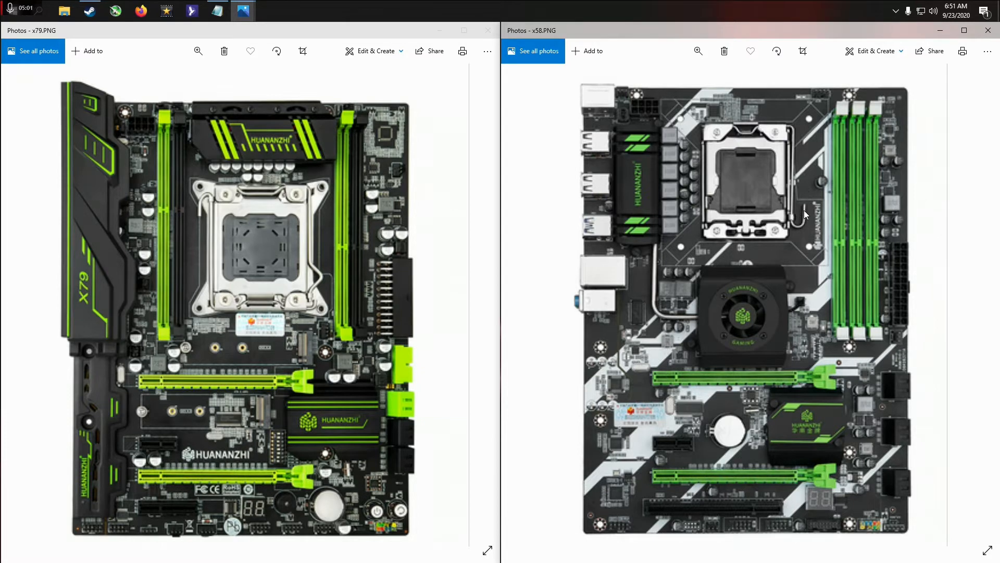
pyautogui.moveTo(837, 179)
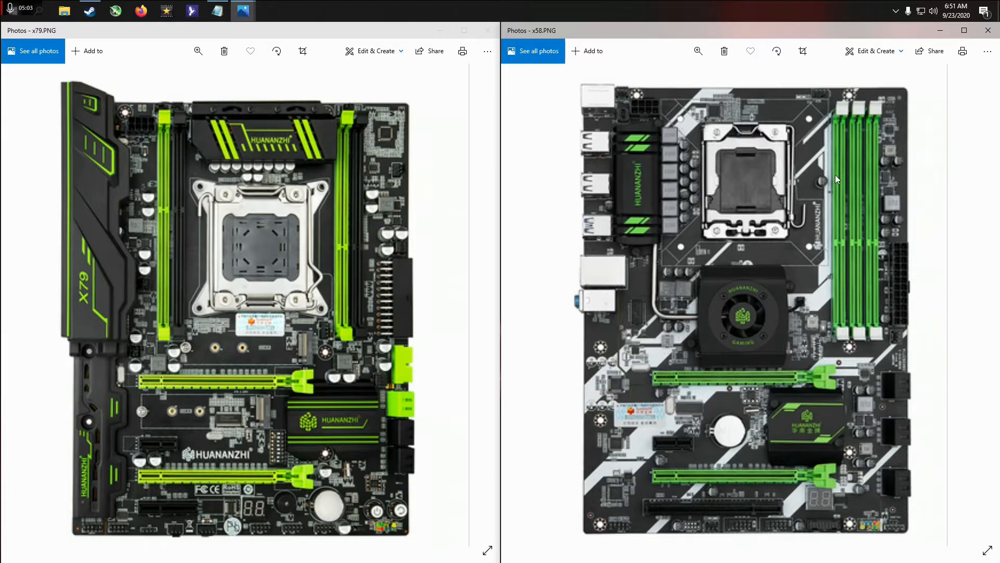
pyautogui.moveTo(825, 303)
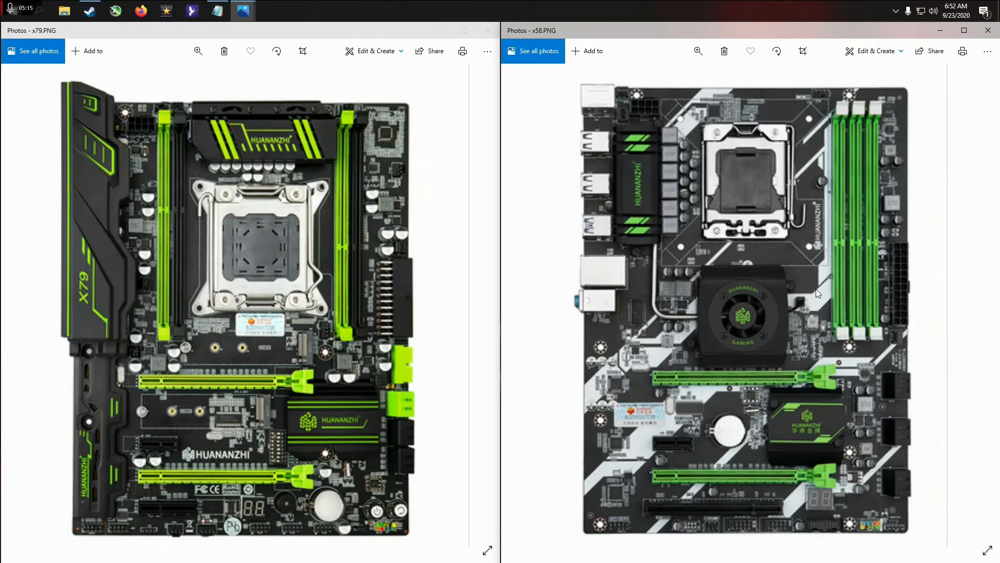
pyautogui.moveTo(823, 294)
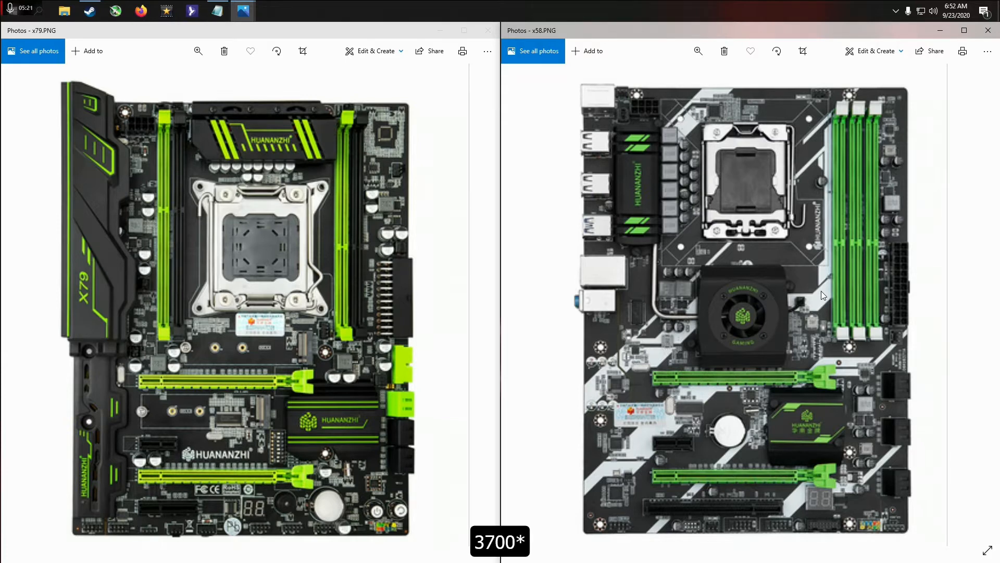
pyautogui.moveTo(860, 389)
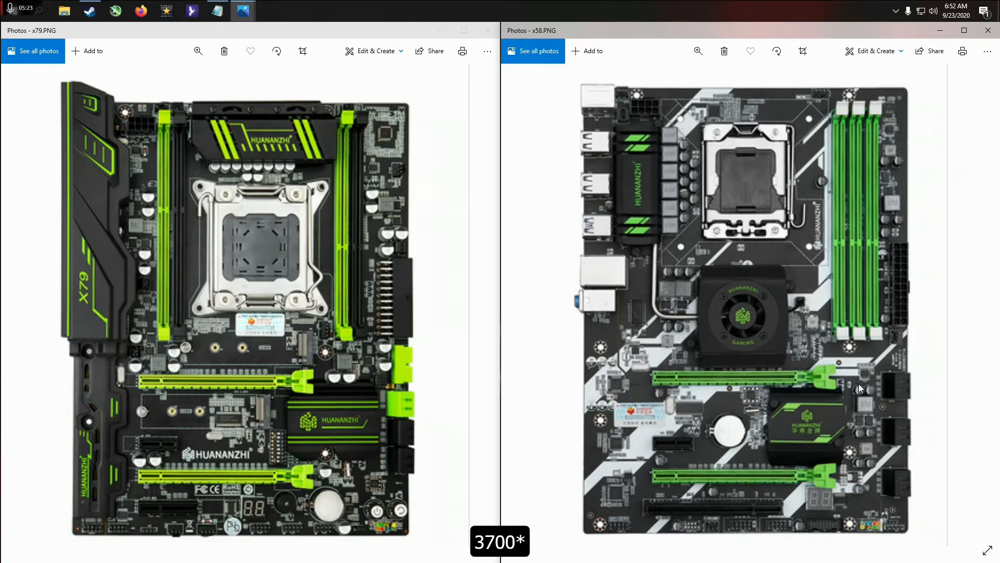
pyautogui.moveTo(868, 376)
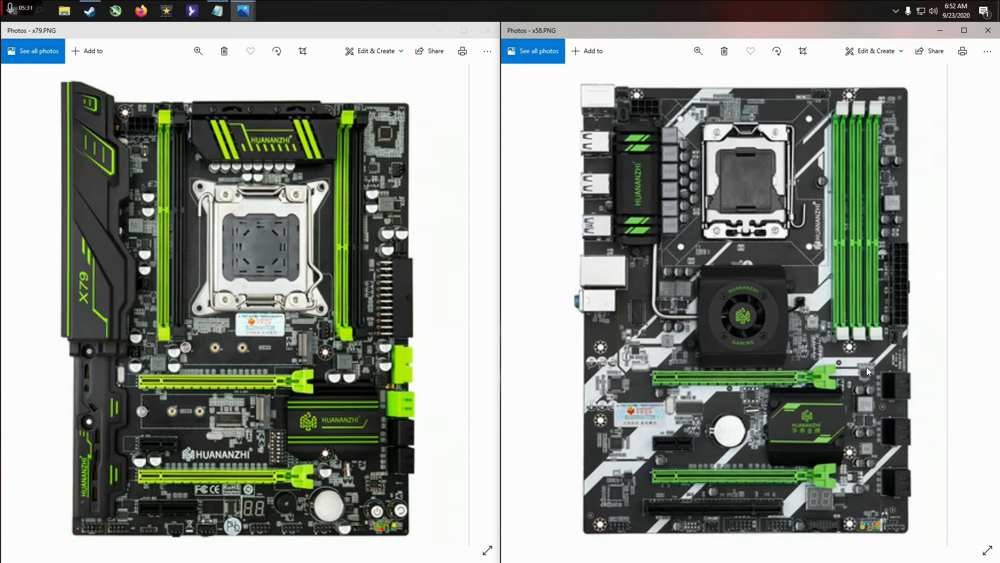
pyautogui.moveTo(861, 372)
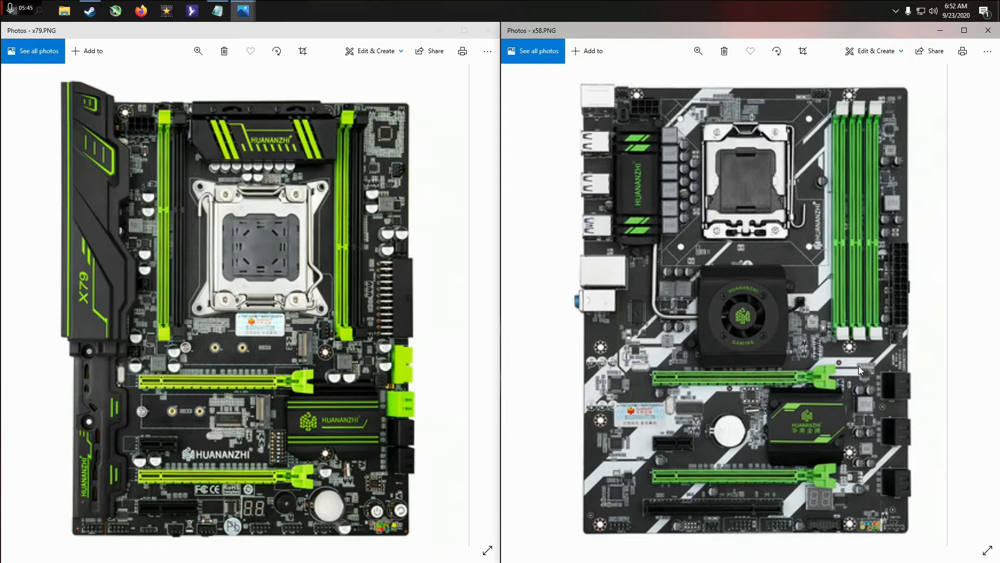
pyautogui.moveTo(869, 525)
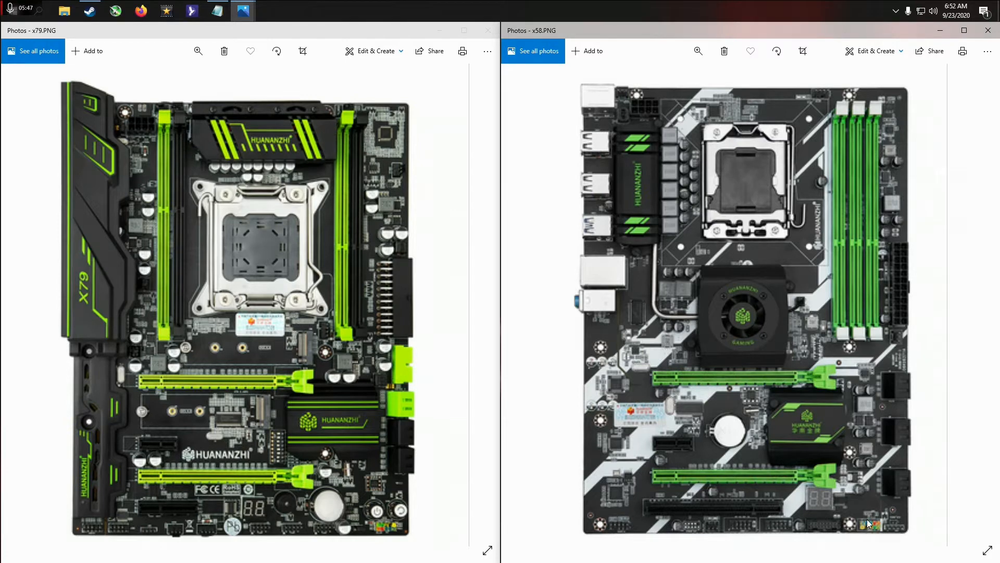
pyautogui.moveTo(914, 508)
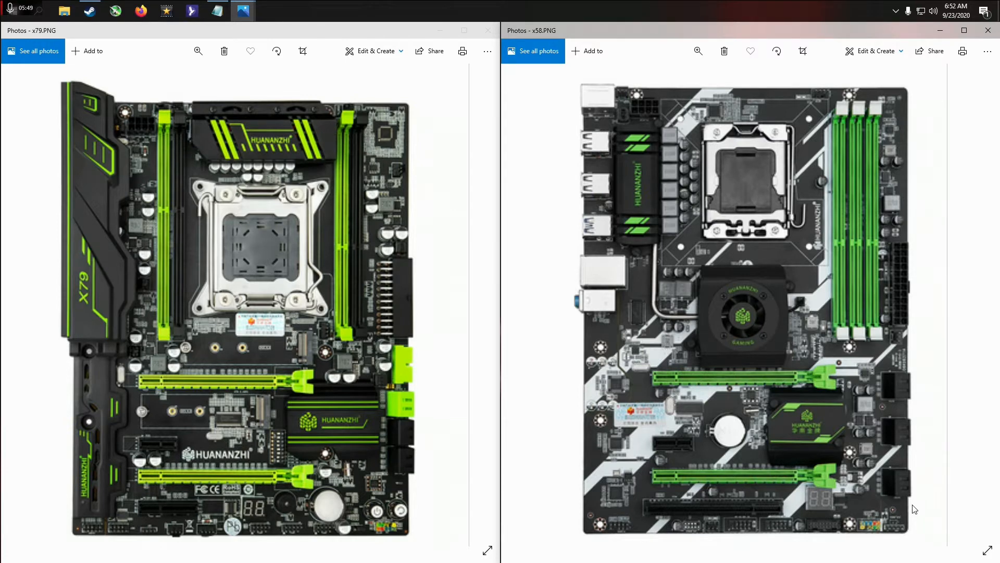
pyautogui.moveTo(934, 401)
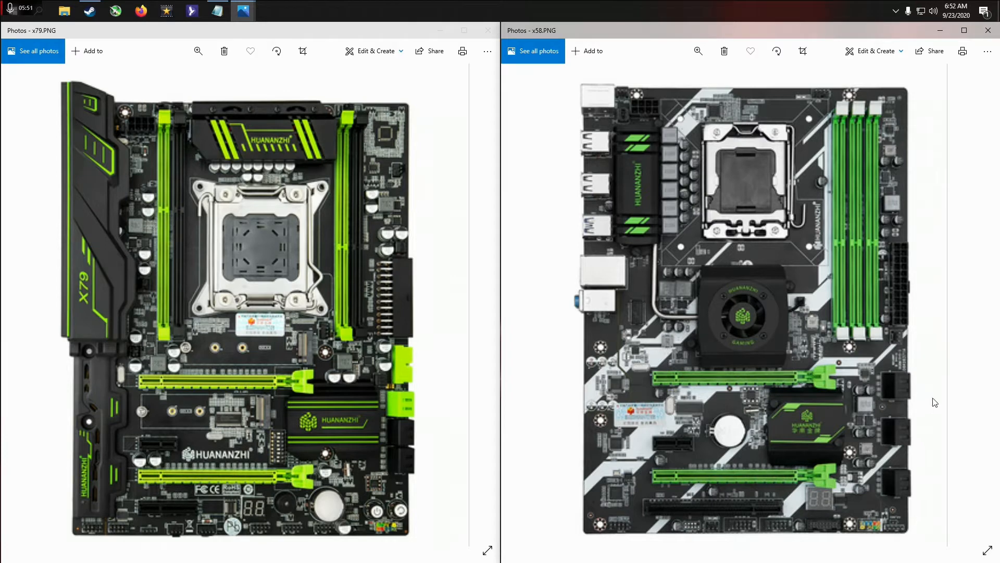
pyautogui.moveTo(868, 509)
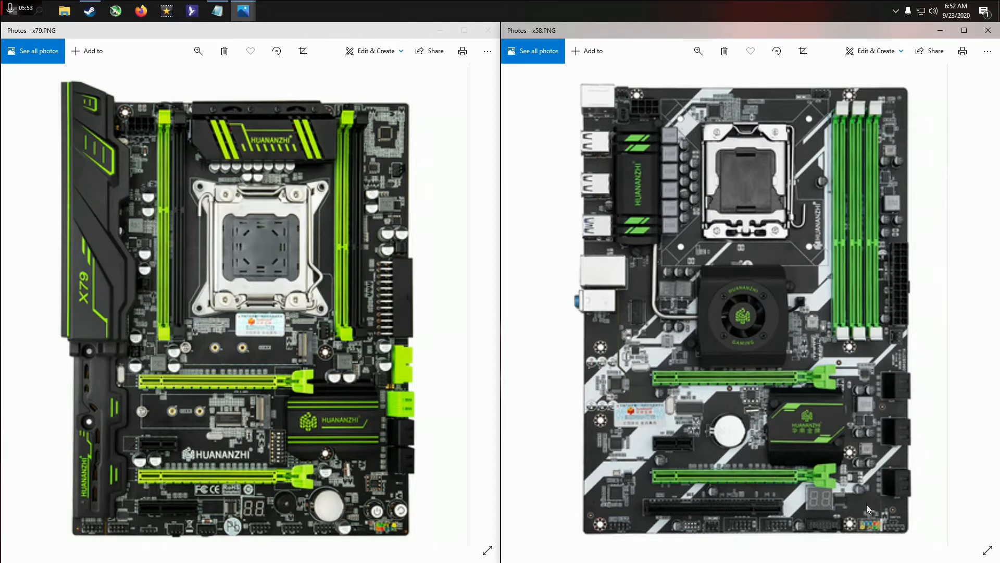
pyautogui.moveTo(979, 466)
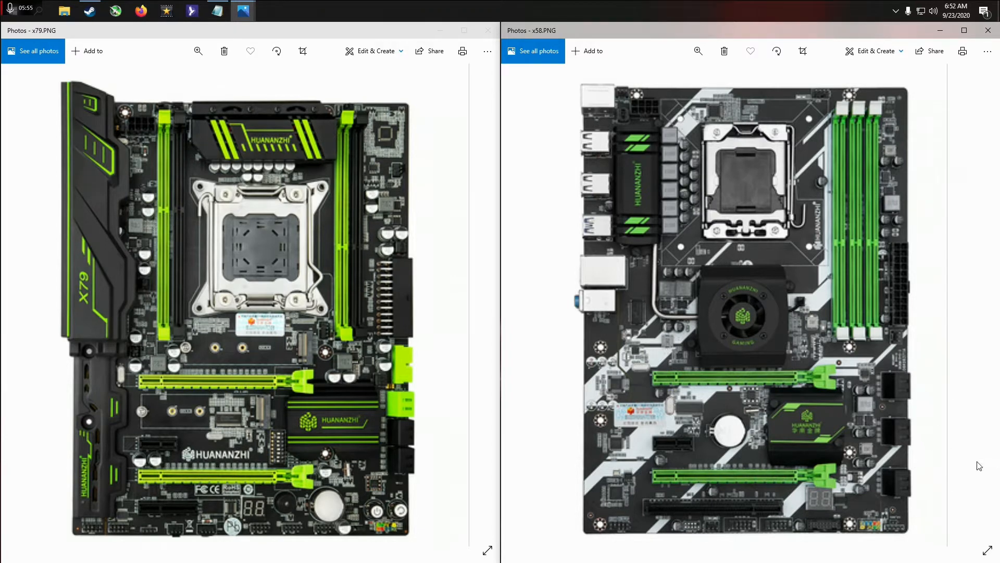
pyautogui.moveTo(874, 496)
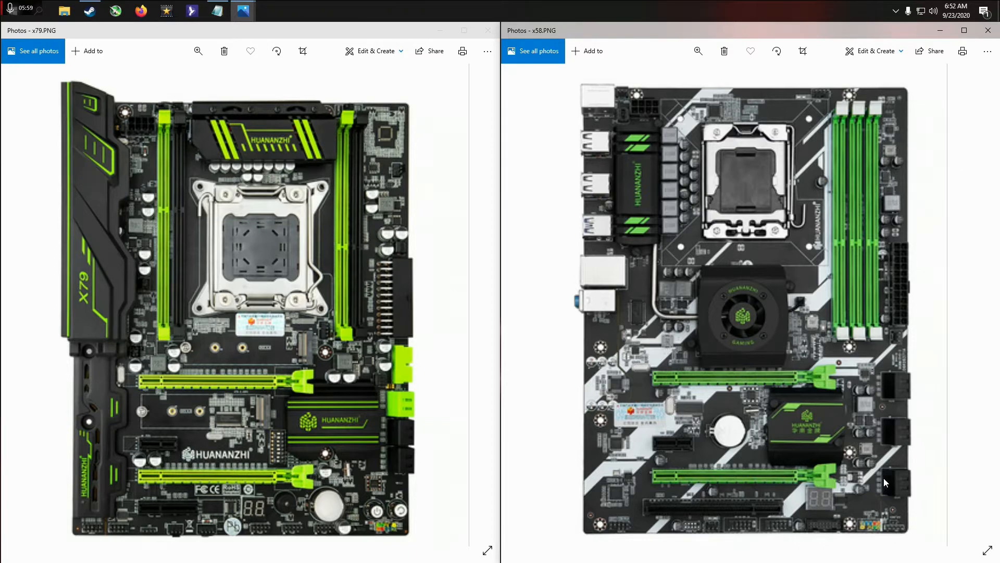
pyautogui.moveTo(891, 423)
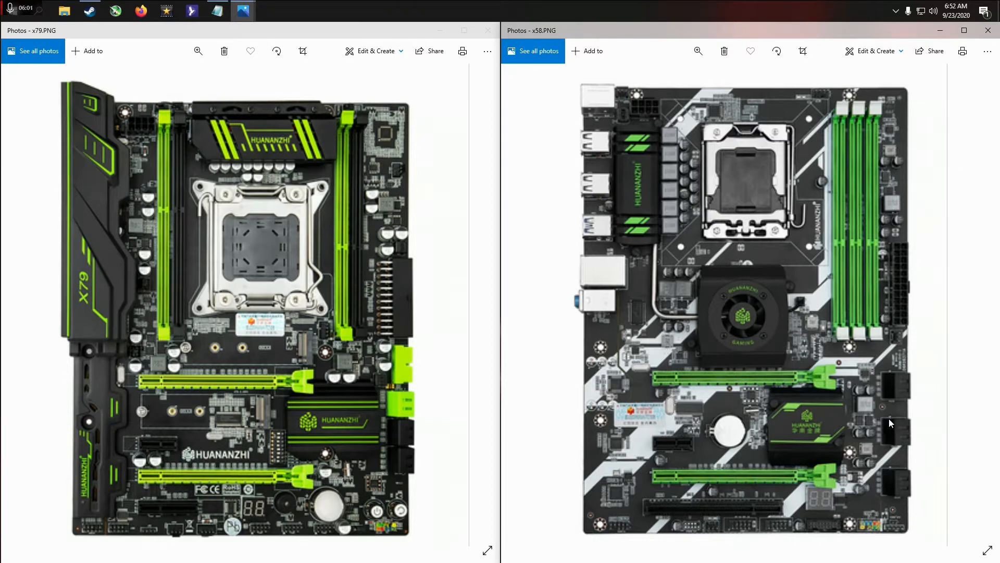
pyautogui.moveTo(907, 446)
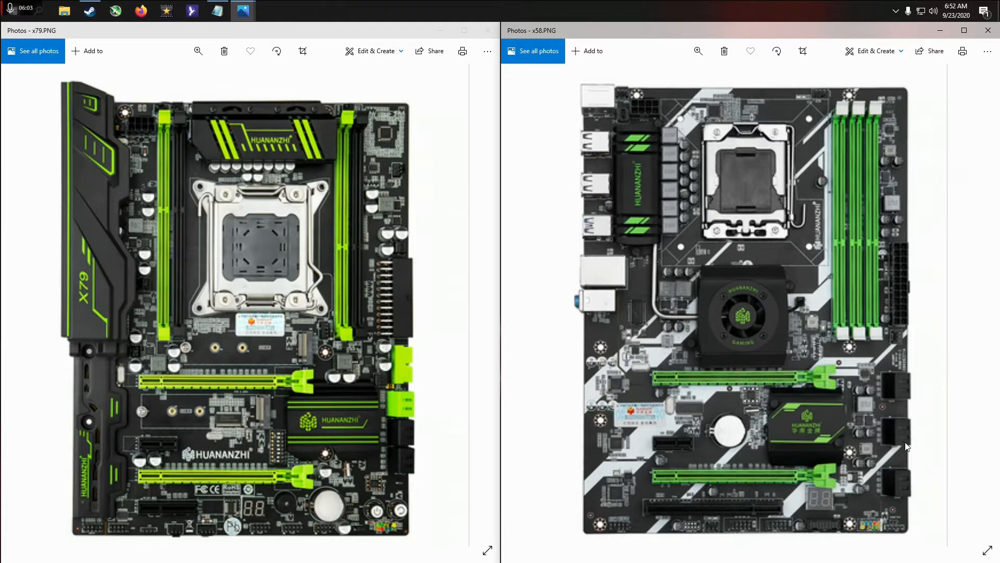
pyautogui.moveTo(873, 406)
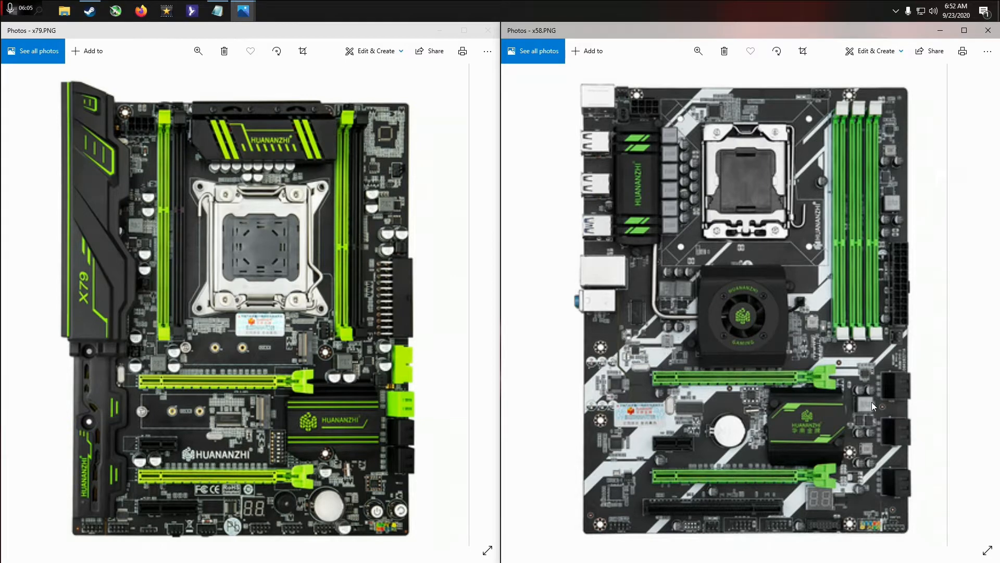
pyautogui.moveTo(876, 449)
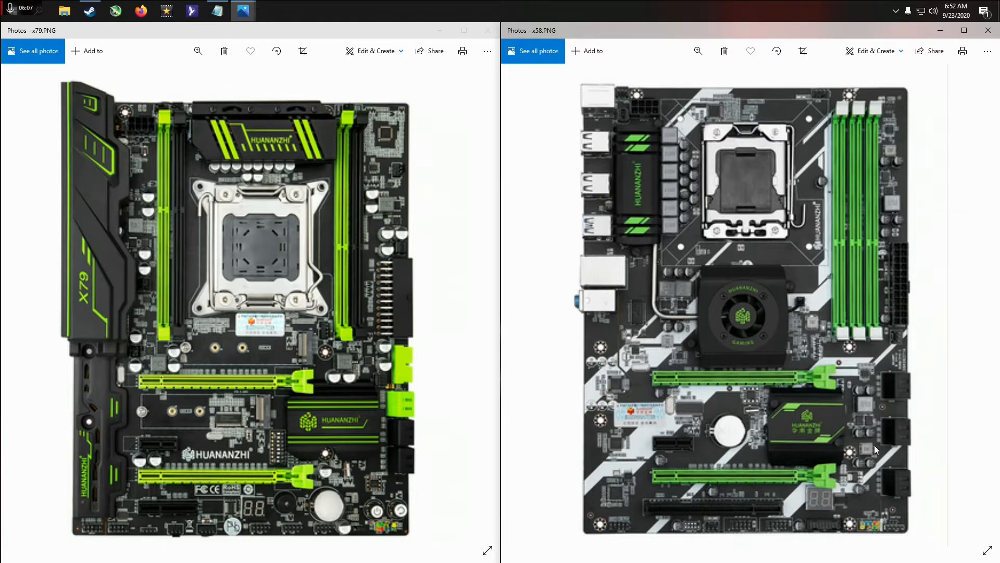
pyautogui.moveTo(954, 451)
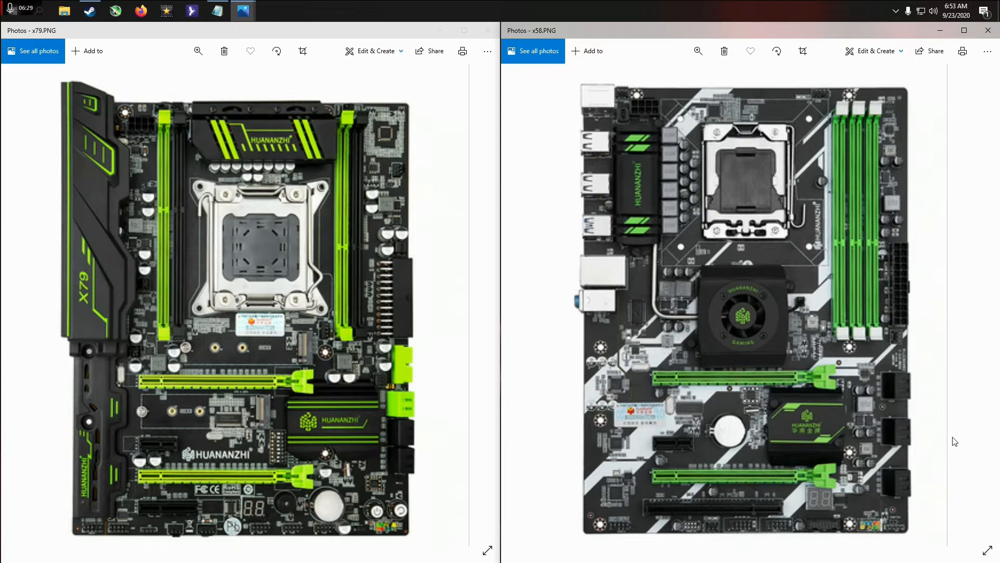
pyautogui.moveTo(947, 440)
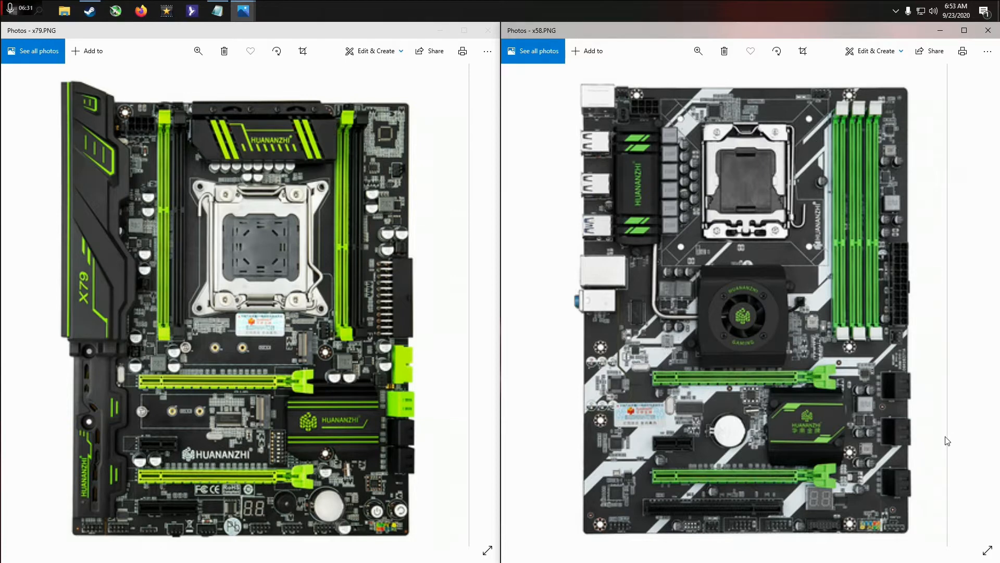
pyautogui.moveTo(858, 456)
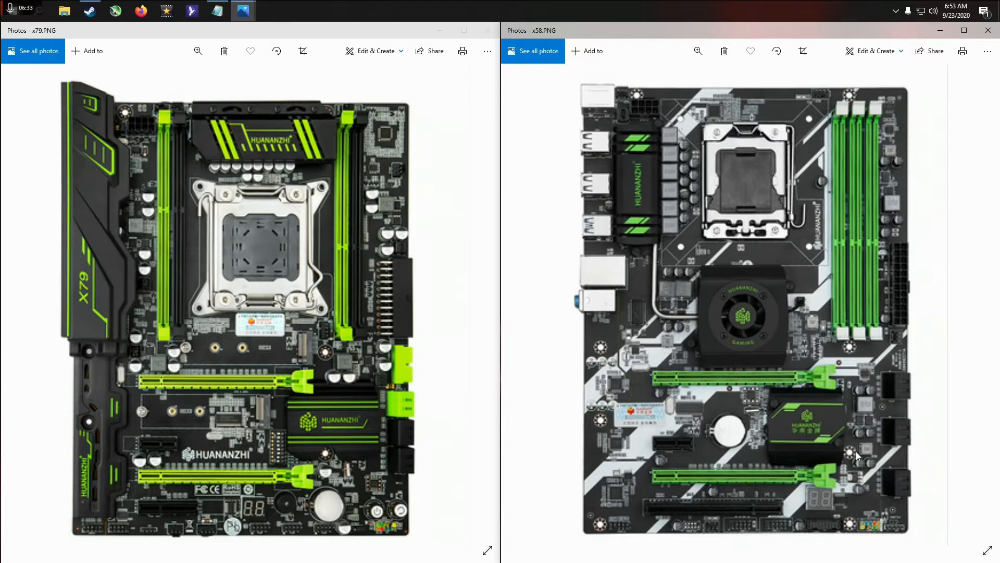
pyautogui.moveTo(651, 386)
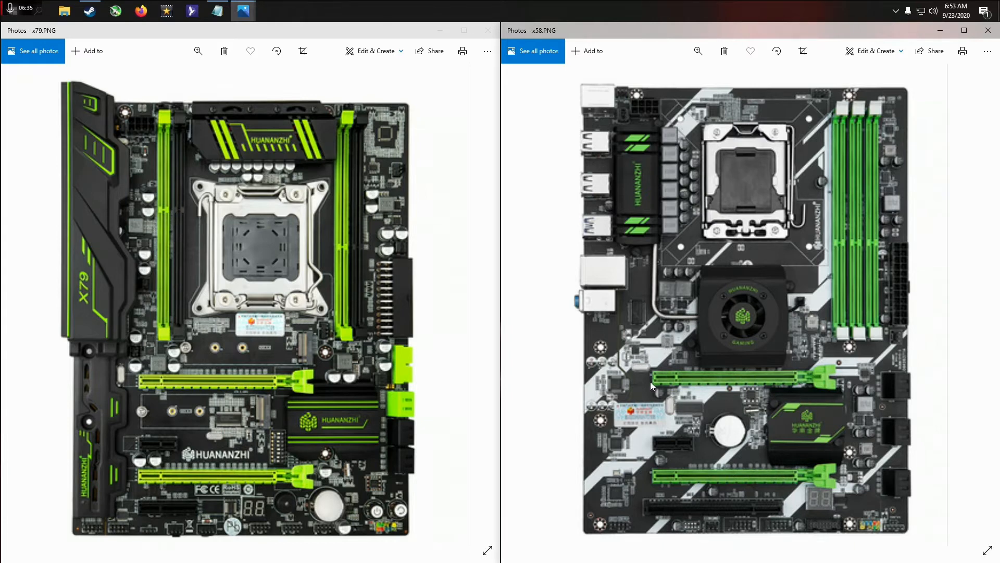
pyautogui.moveTo(777, 389)
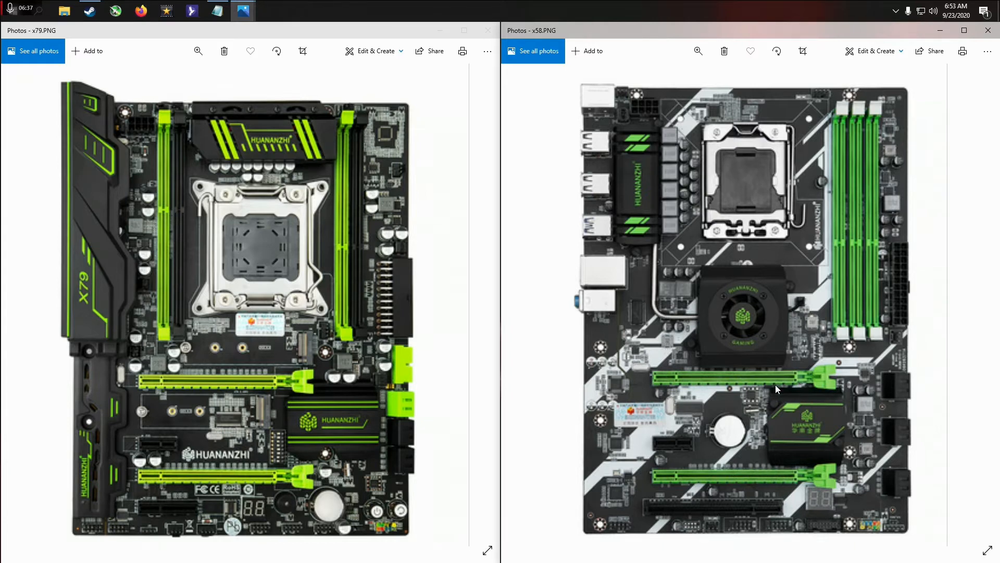
pyautogui.moveTo(804, 384)
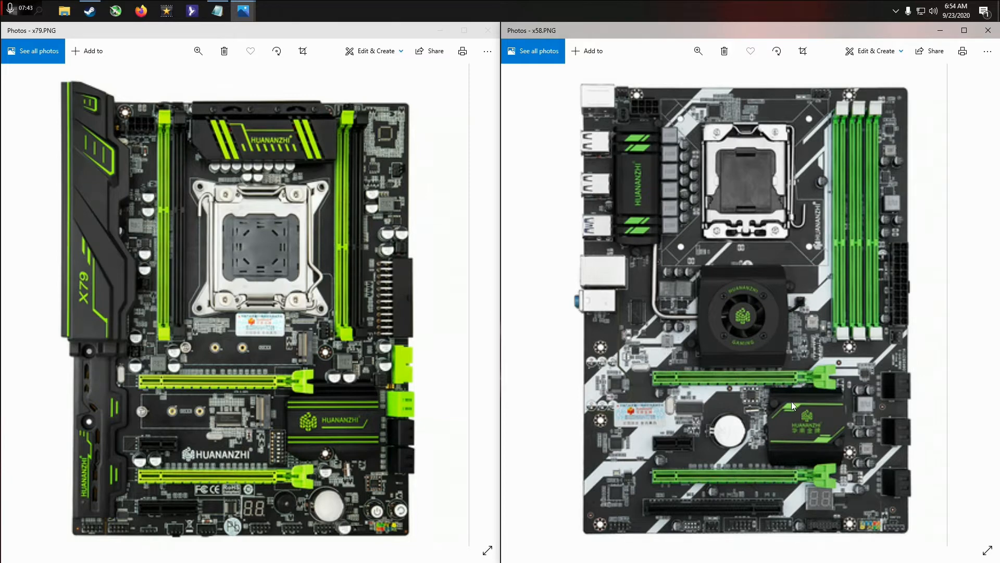
pyautogui.moveTo(791, 397)
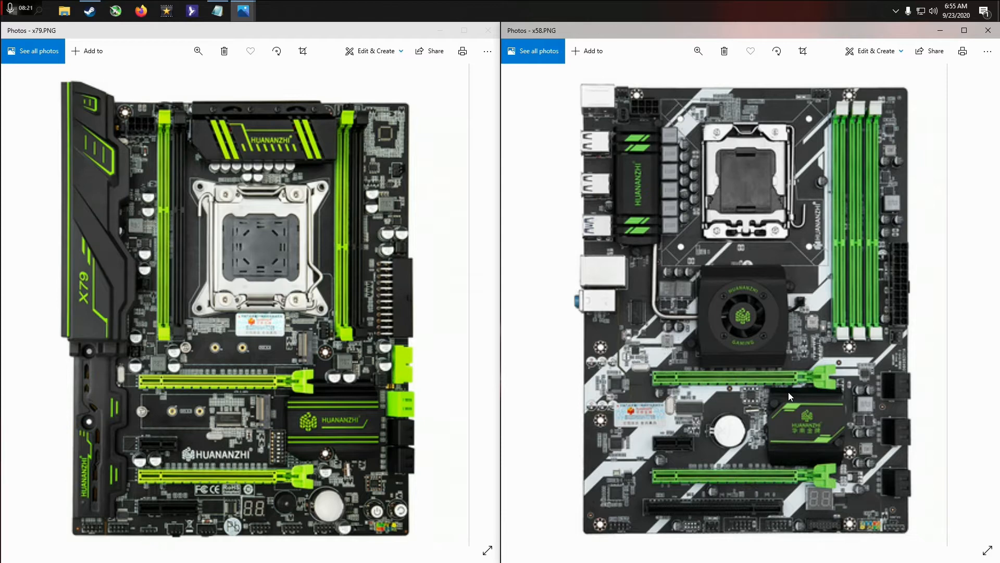
pyautogui.moveTo(787, 382)
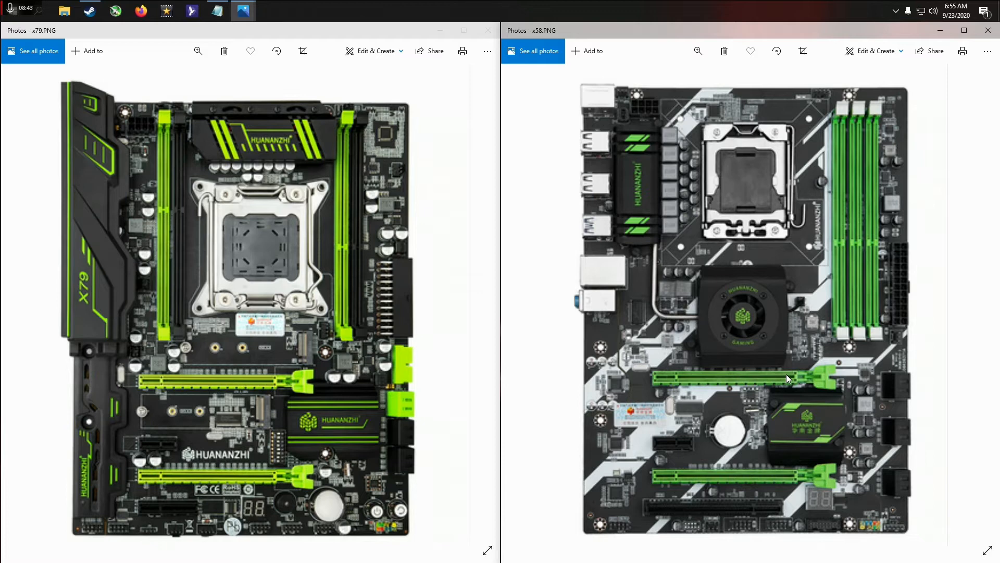
pyautogui.moveTo(381, 411)
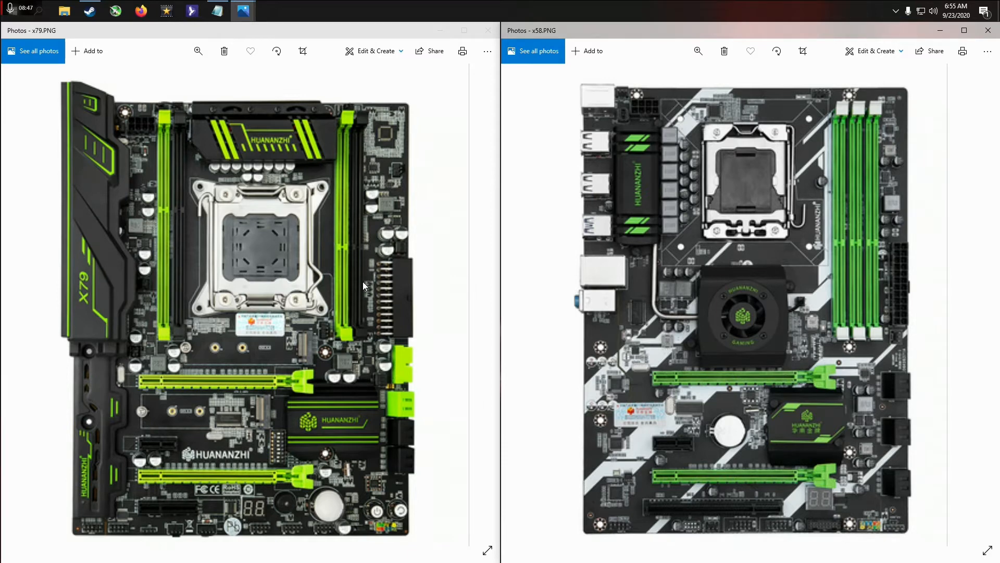
pyautogui.moveTo(402, 397)
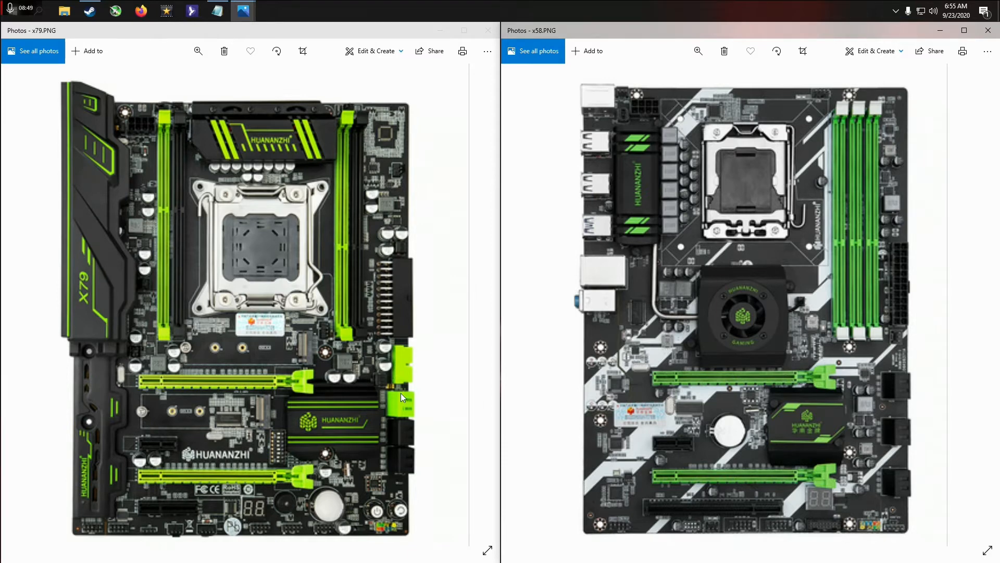
pyautogui.moveTo(218, 407)
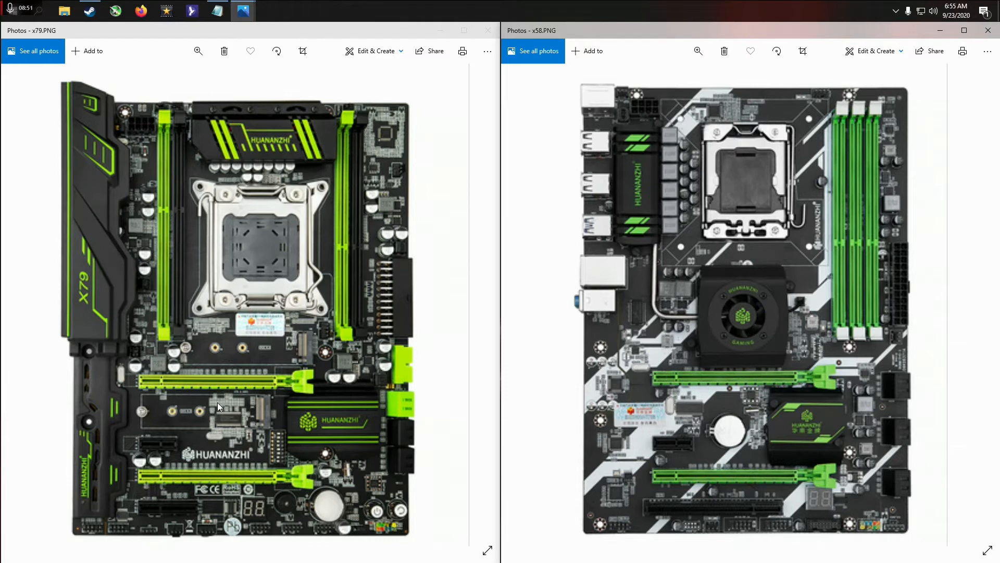
pyautogui.moveTo(259, 413)
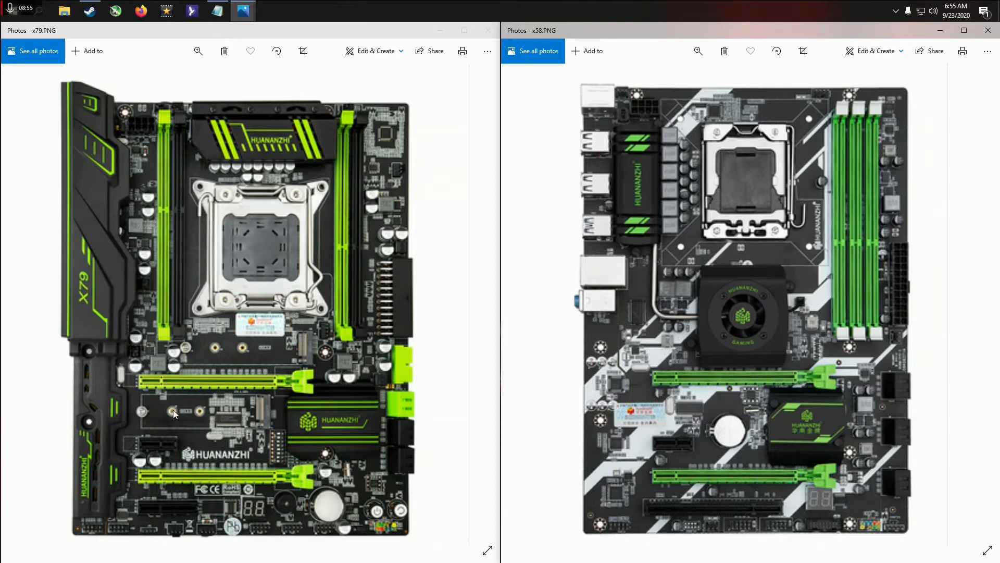
pyautogui.moveTo(354, 366)
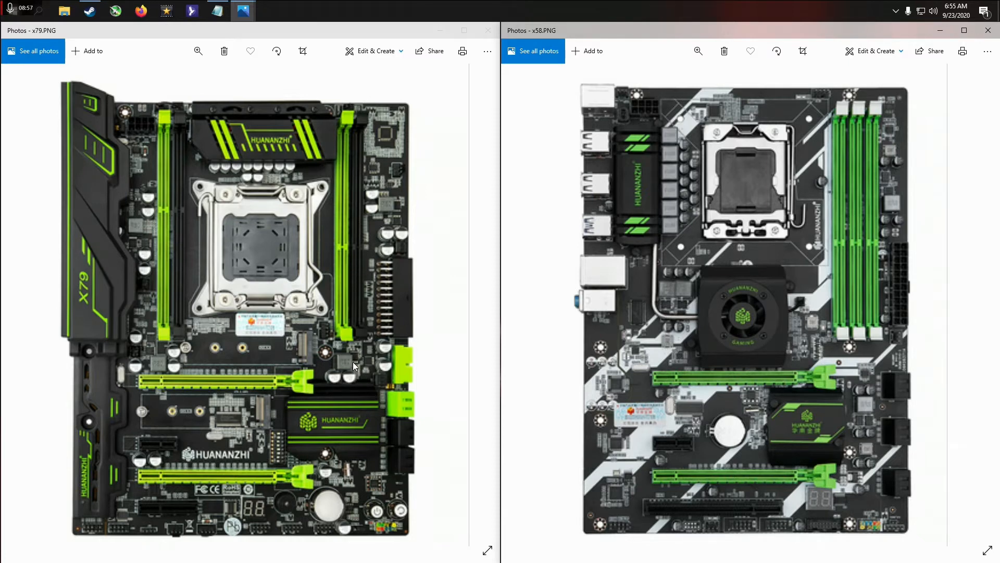
pyautogui.moveTo(240, 357)
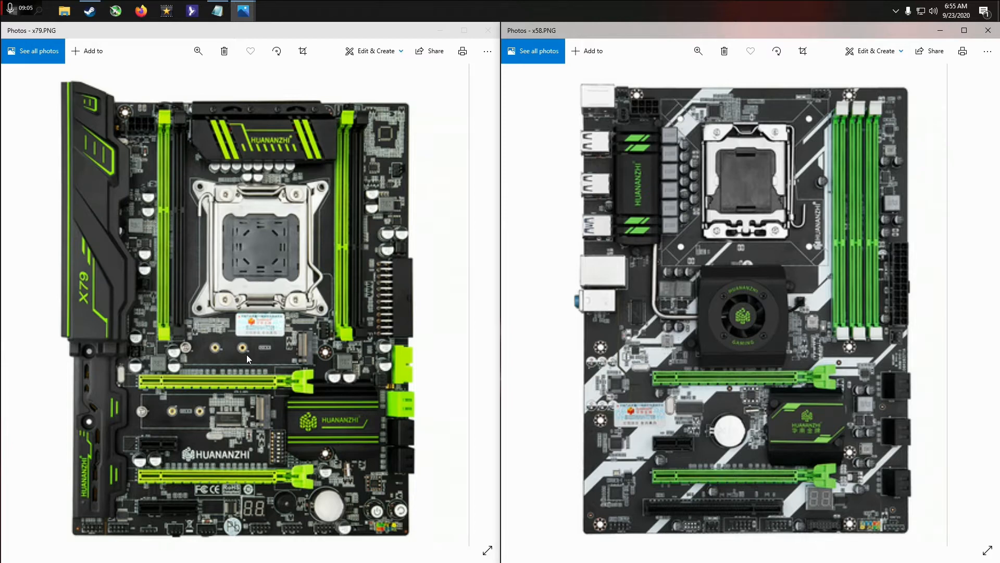
pyautogui.moveTo(236, 346)
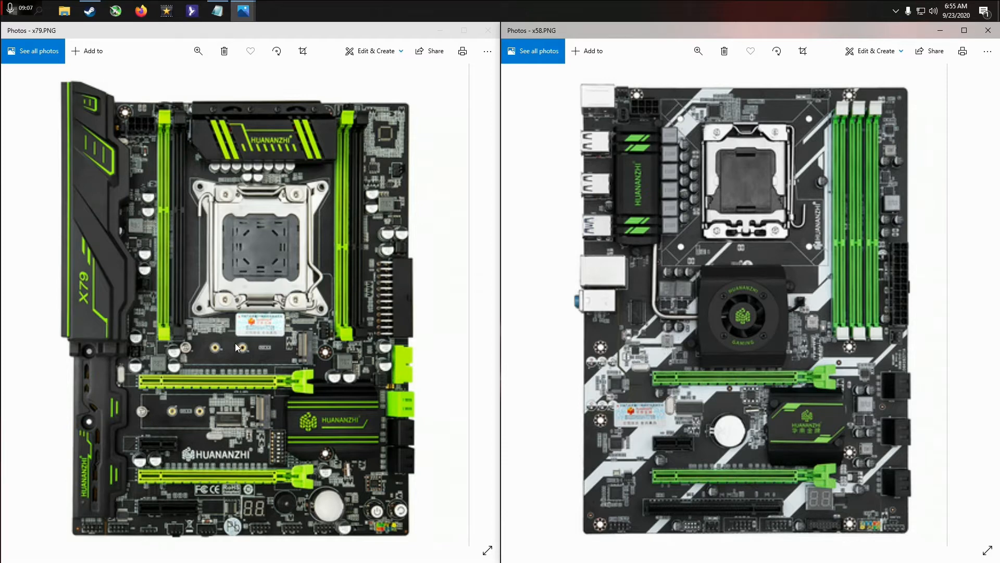
pyautogui.moveTo(268, 420)
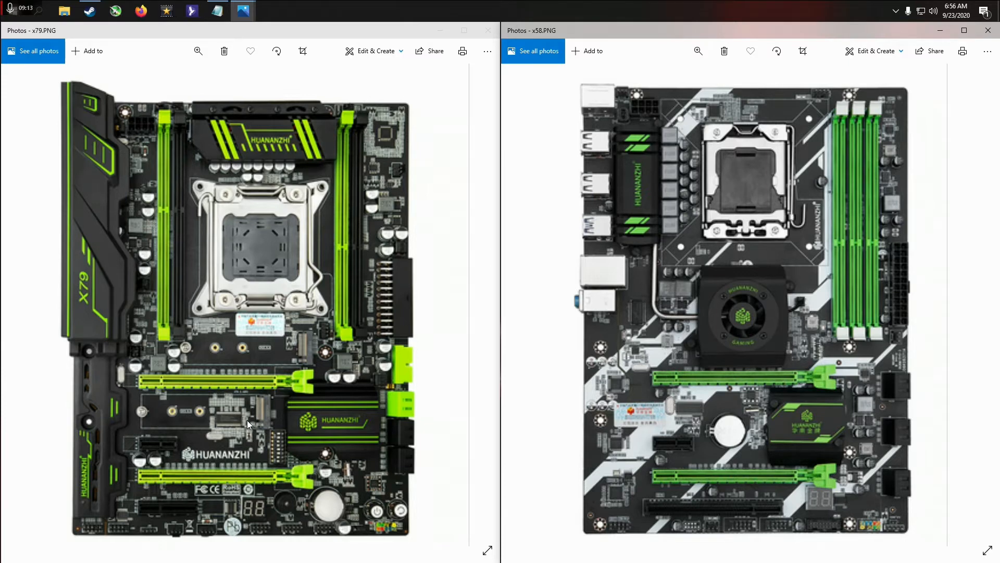
pyautogui.moveTo(281, 443)
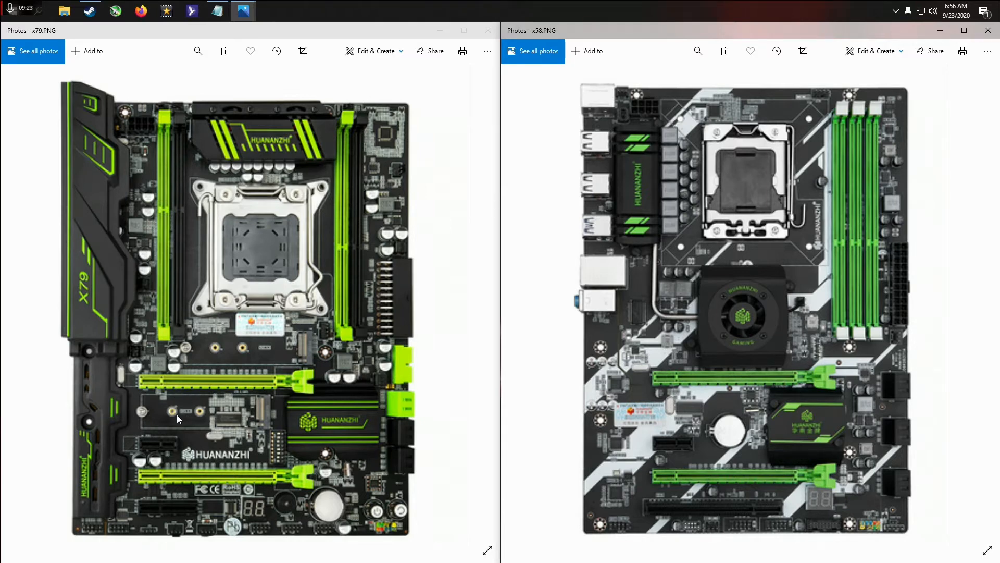
pyautogui.moveTo(194, 424)
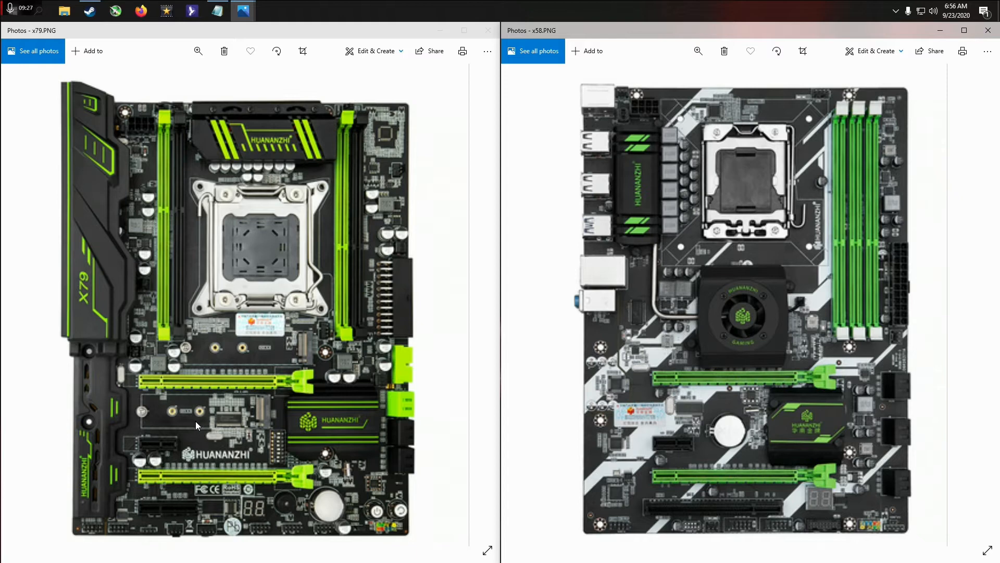
pyautogui.moveTo(287, 349)
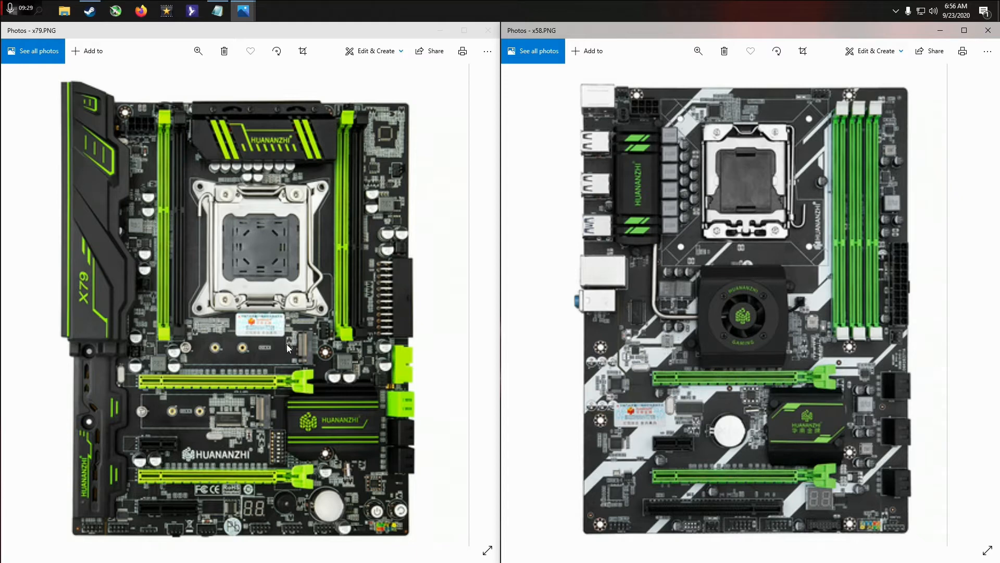
pyautogui.moveTo(189, 403)
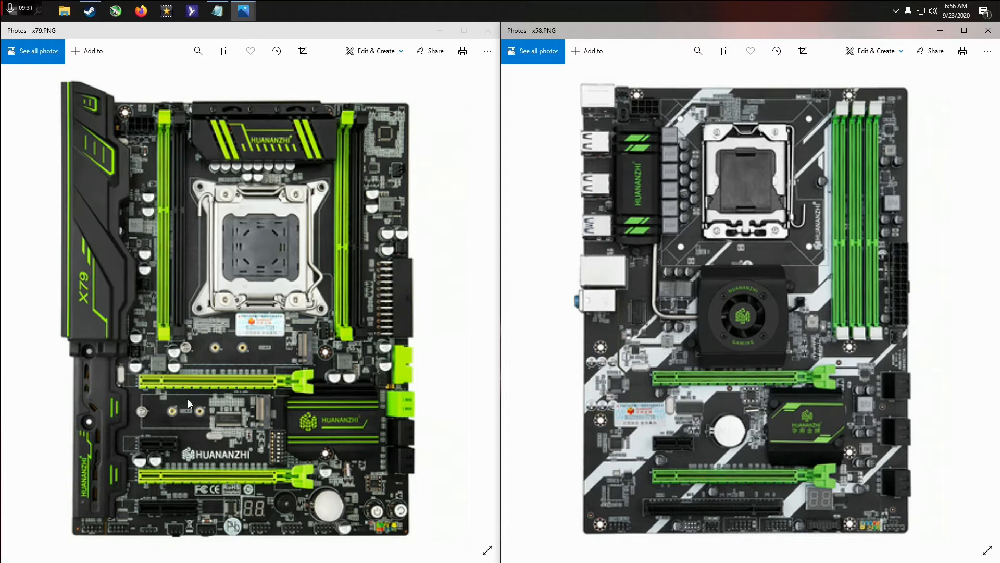
pyautogui.moveTo(281, 443)
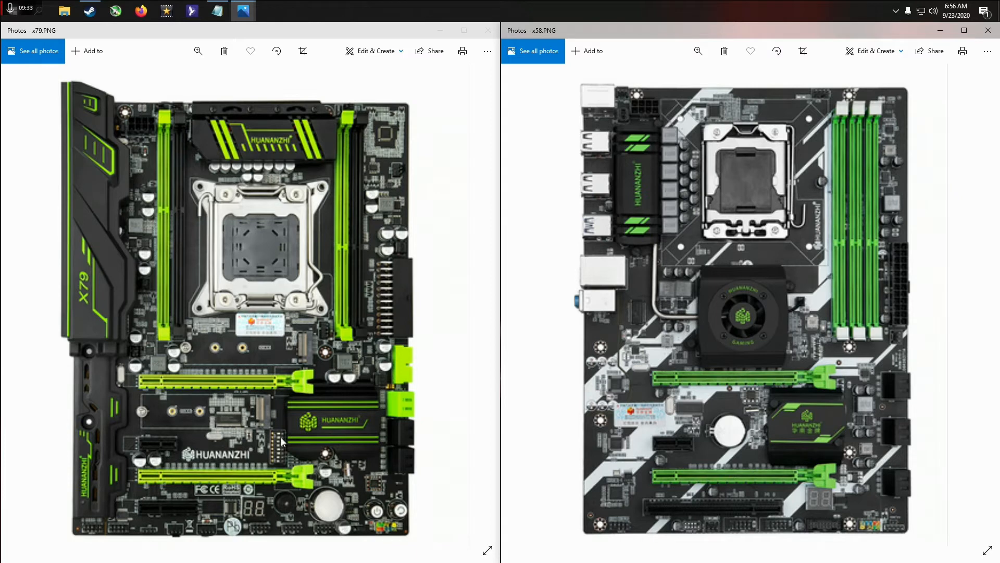
pyautogui.moveTo(268, 472)
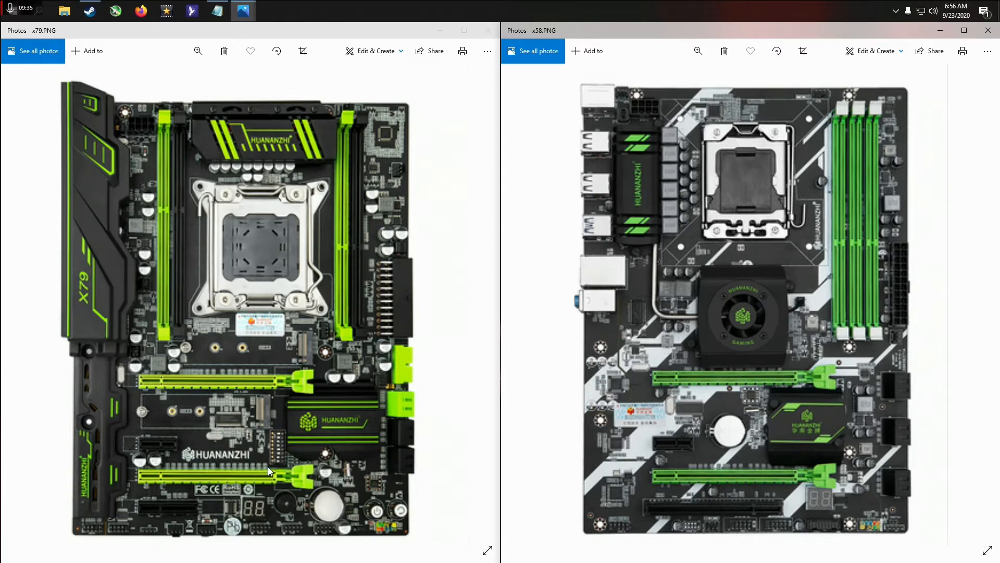
pyautogui.moveTo(265, 458)
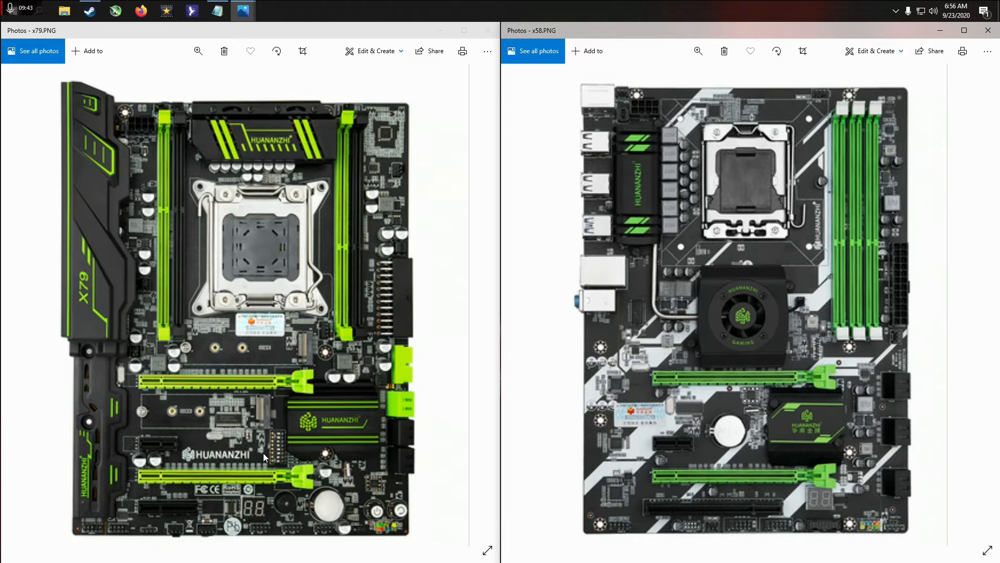
pyautogui.moveTo(279, 418)
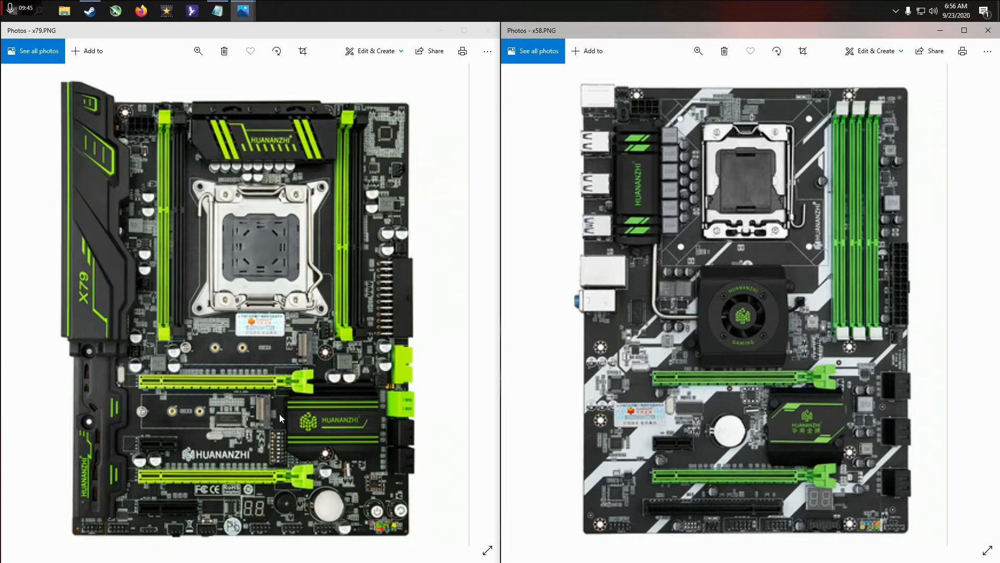
pyautogui.moveTo(785, 484)
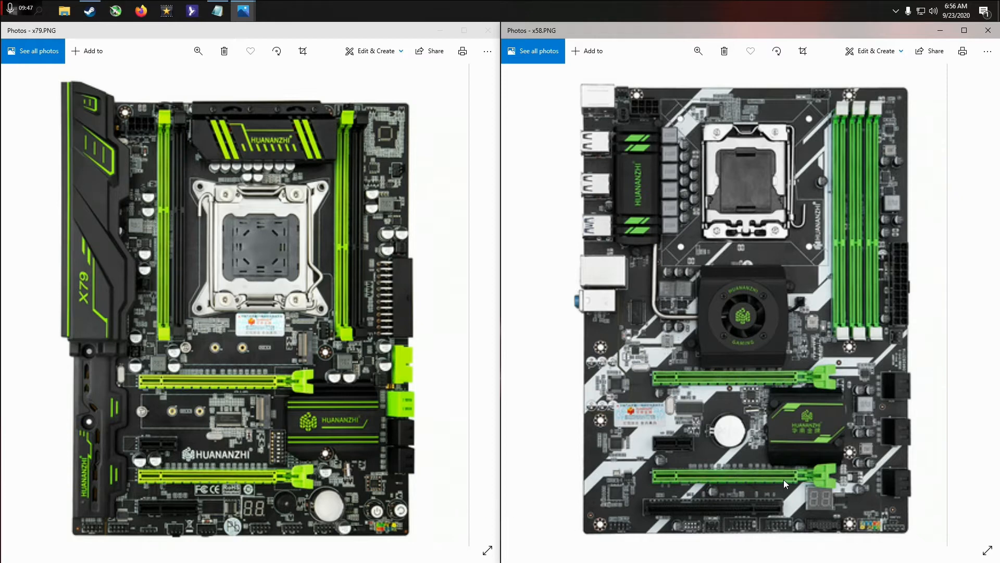
pyautogui.moveTo(775, 449)
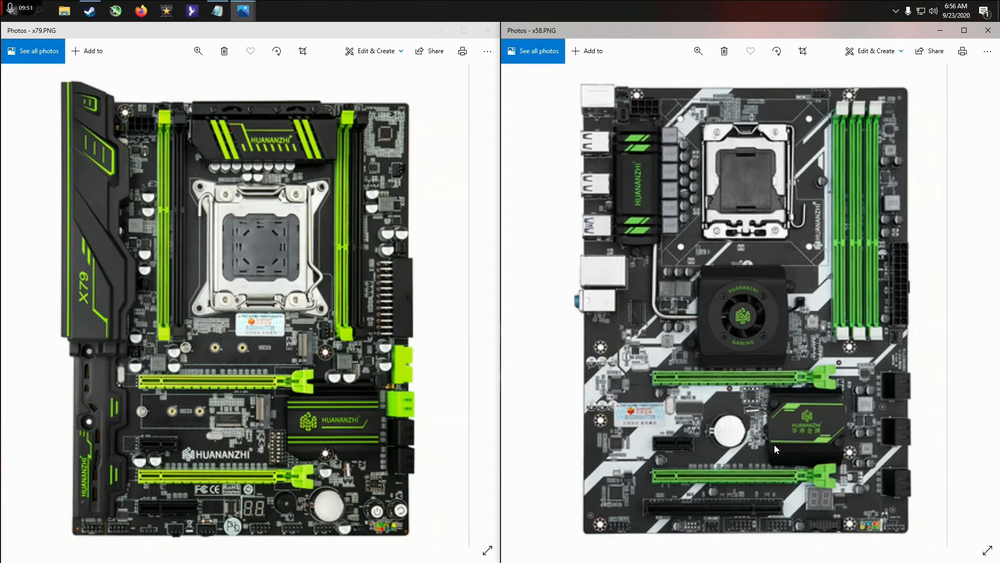
pyautogui.moveTo(777, 446)
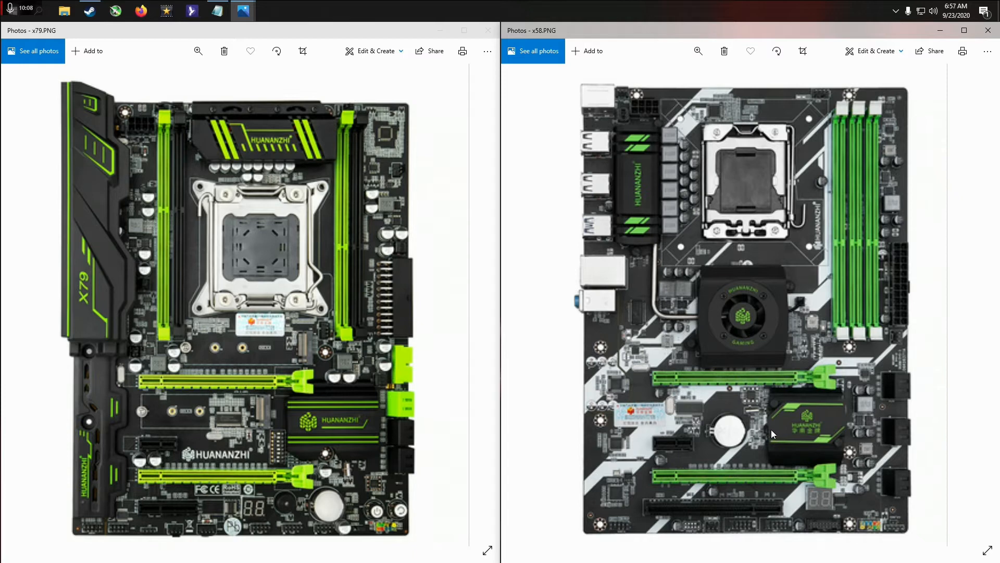
pyautogui.moveTo(906, 394)
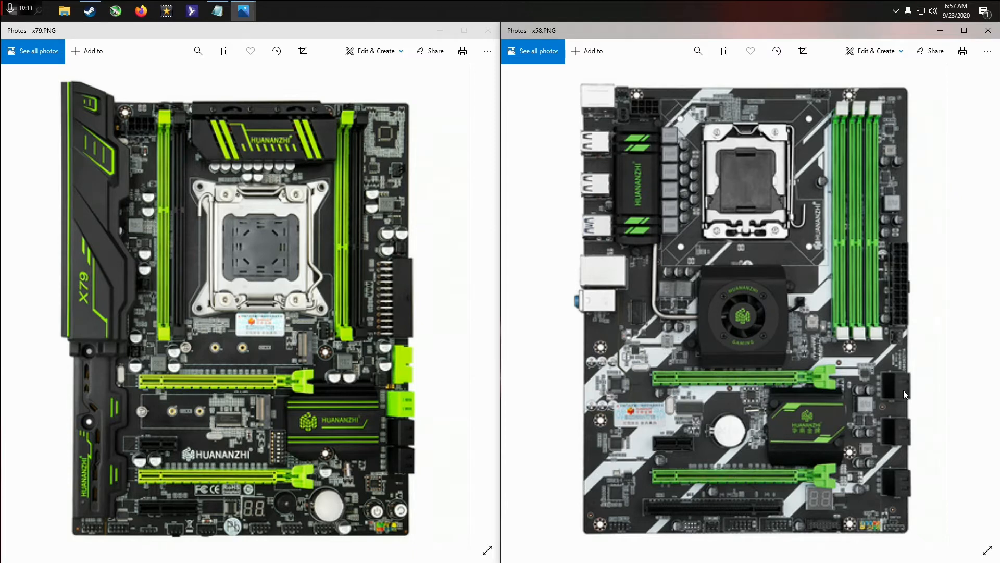
pyautogui.moveTo(891, 397)
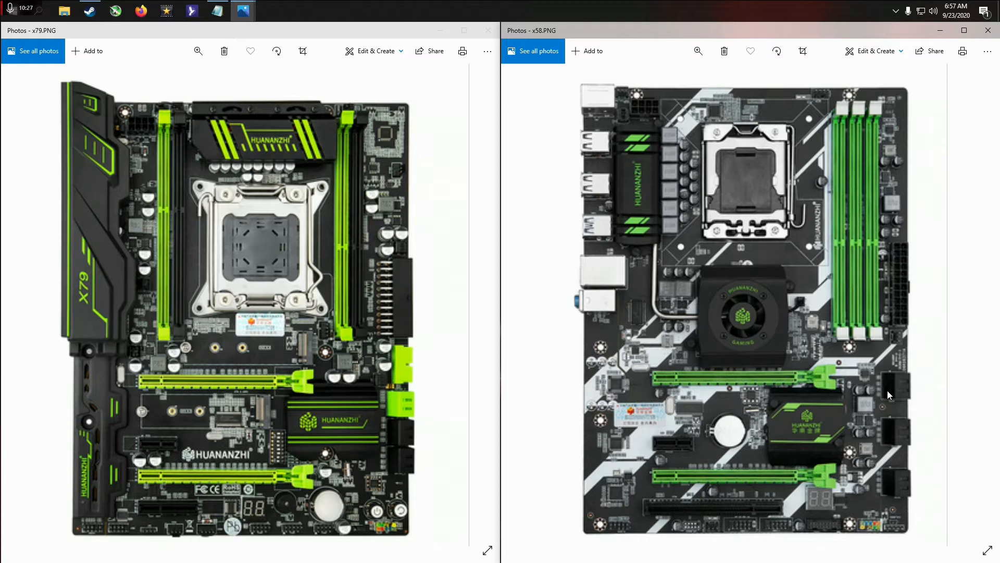
pyautogui.moveTo(448, 395)
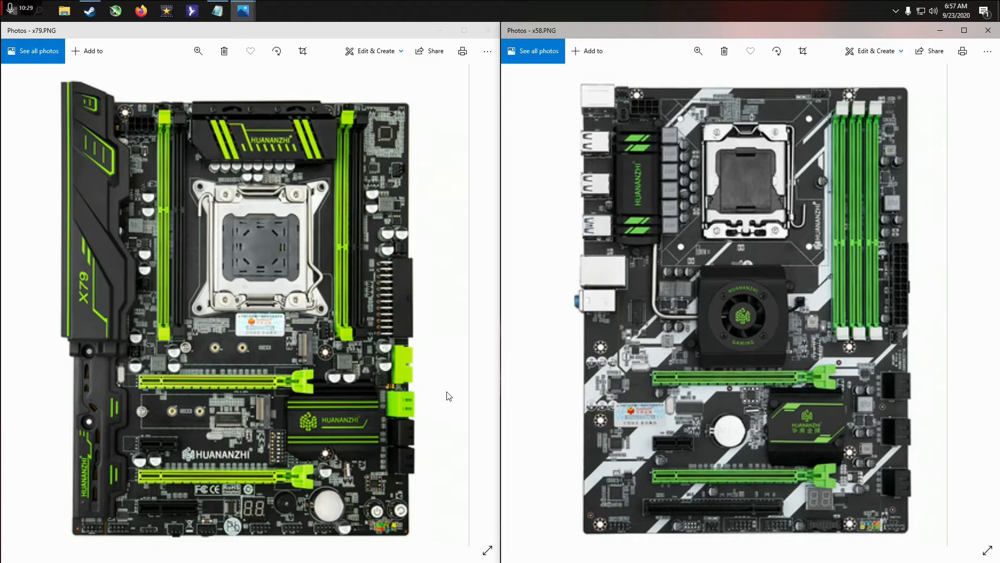
pyautogui.moveTo(288, 415)
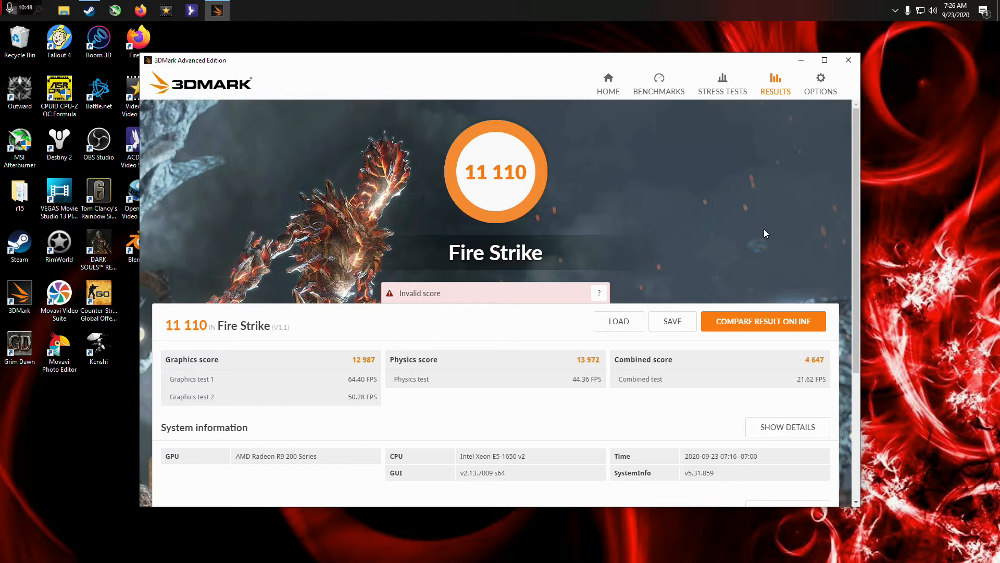
pyautogui.moveTo(605, 298)
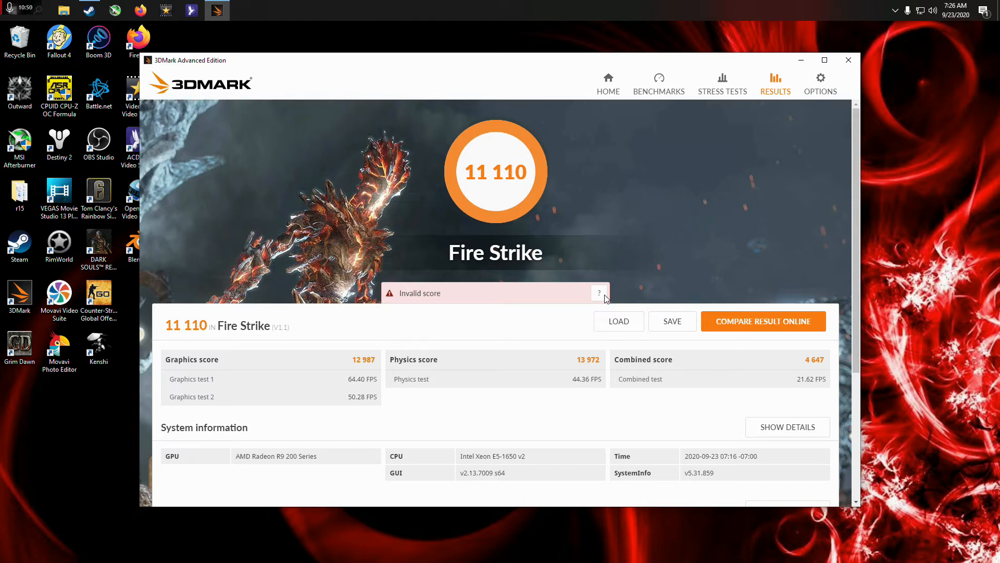
pyautogui.click(599, 293)
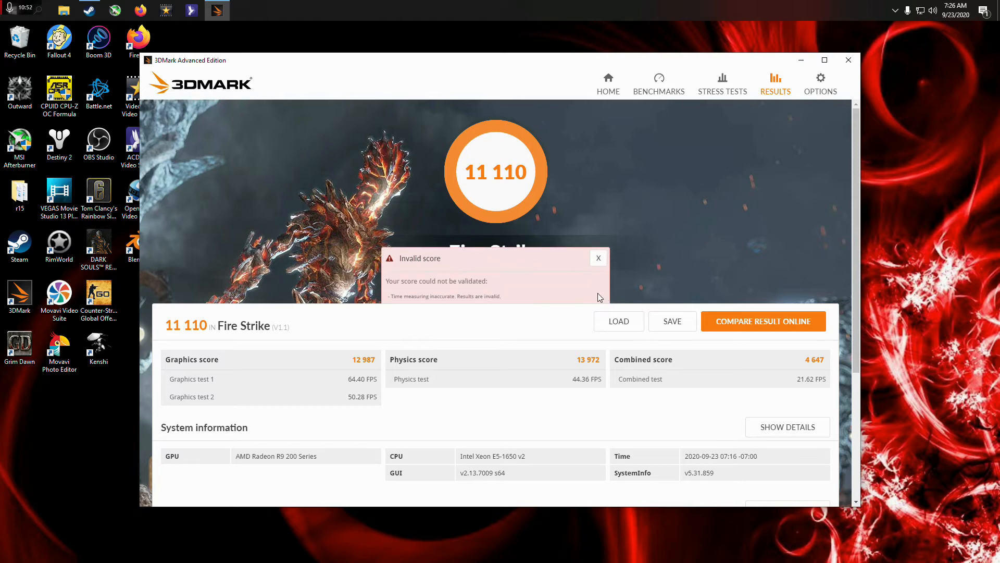
pyautogui.moveTo(458, 317)
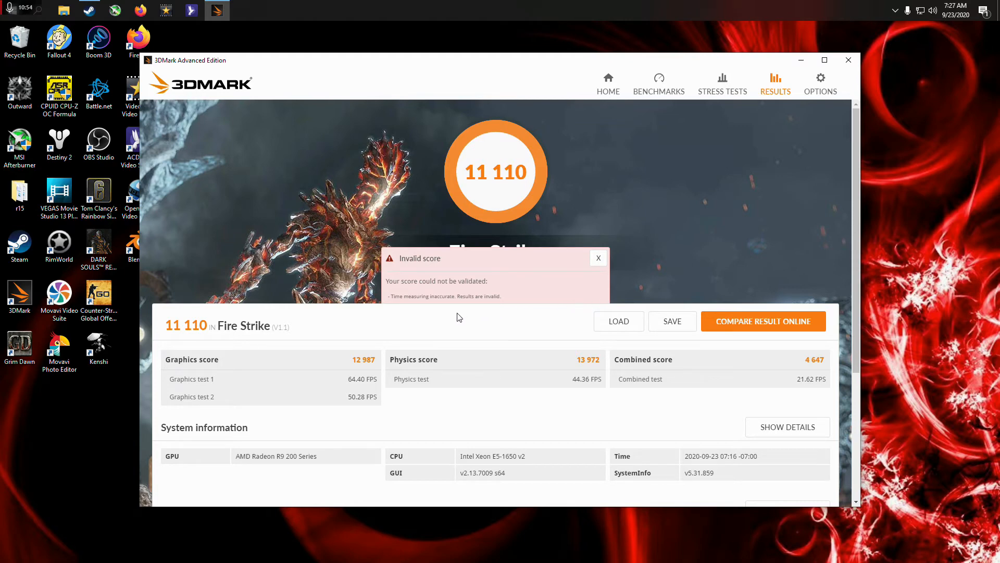
pyautogui.click(597, 258)
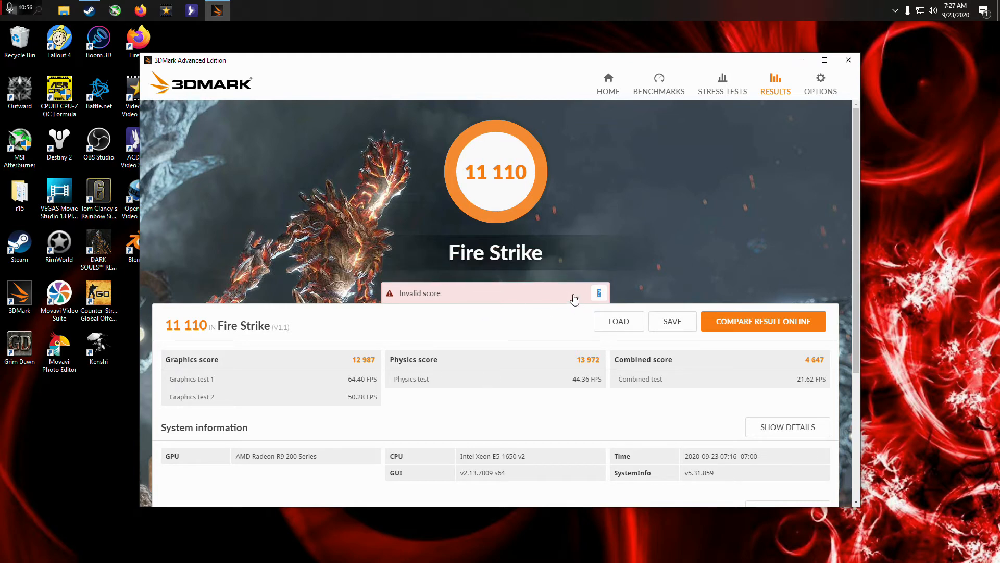